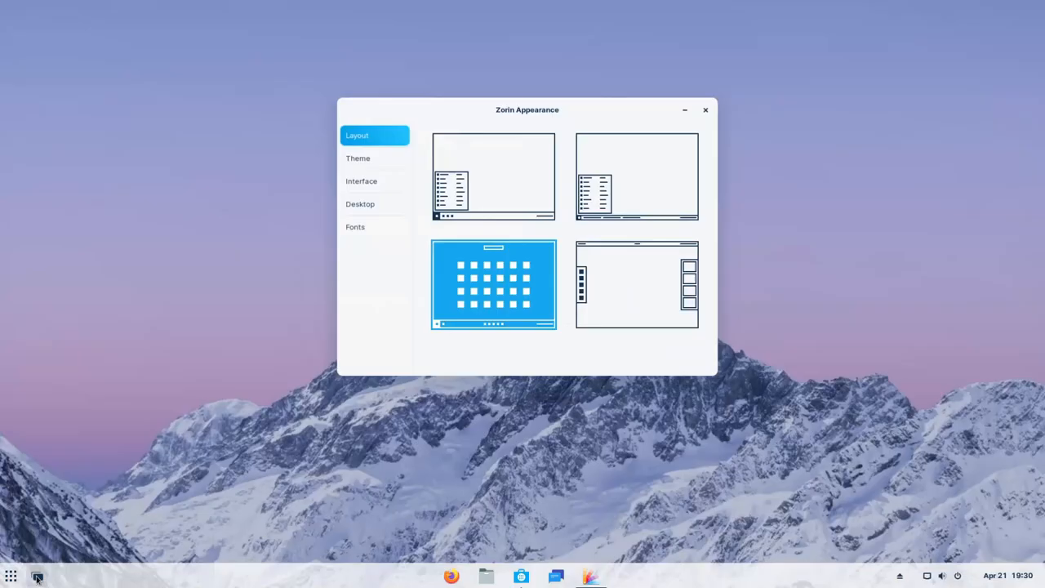
mouse_move(10, 576)
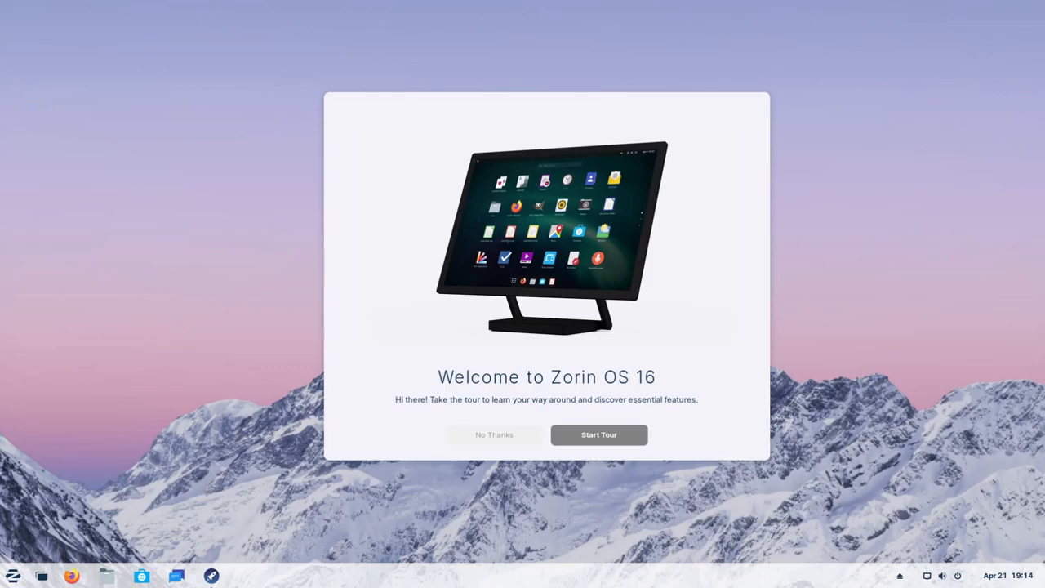
mouse_move(444, 128)
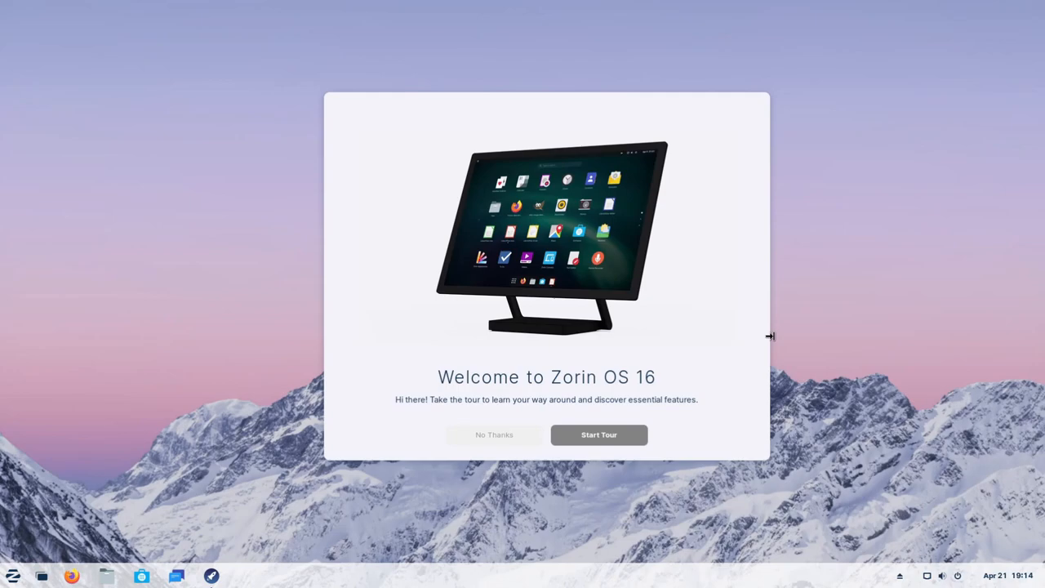
mouse_move(434, 410)
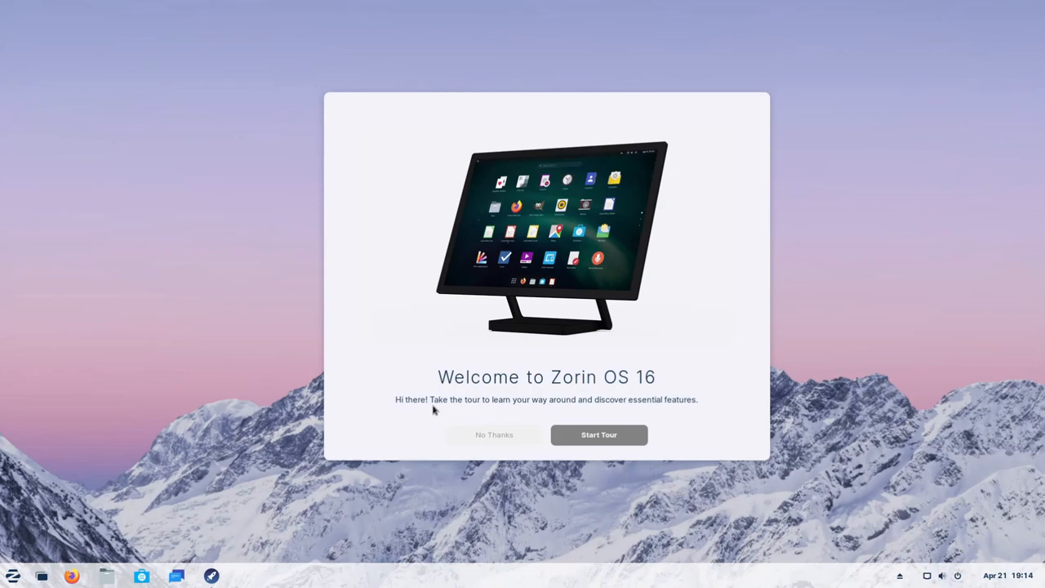
Start the welcome tour and advance to the Zorin Appearance page
click(599, 434)
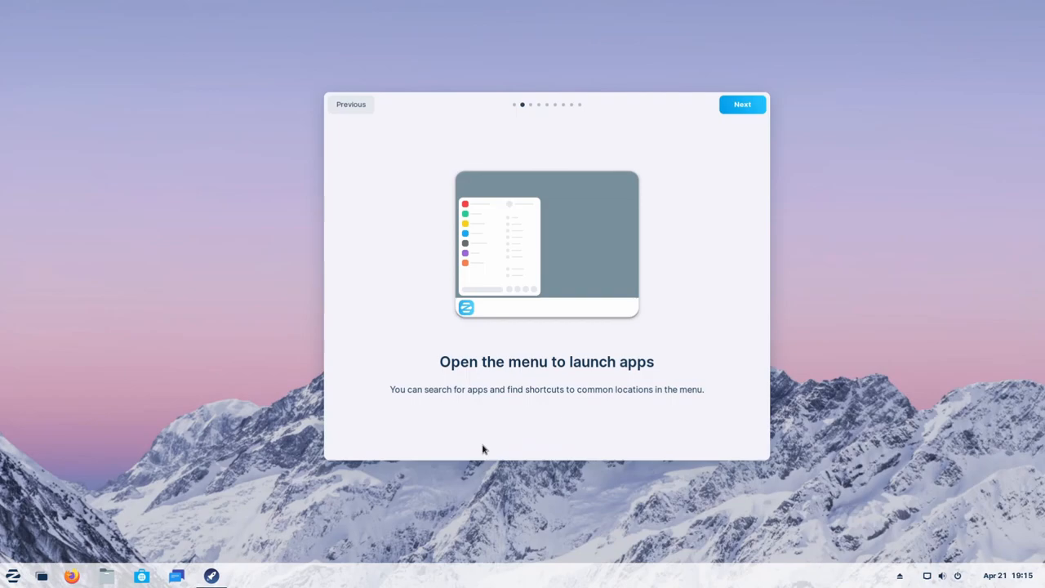
click(742, 104)
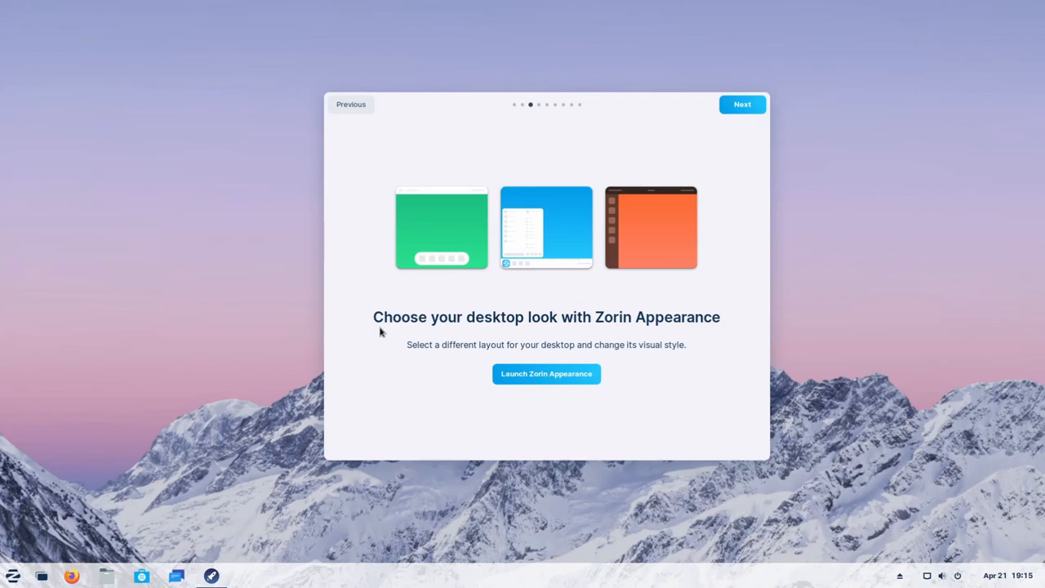
mouse_move(530, 287)
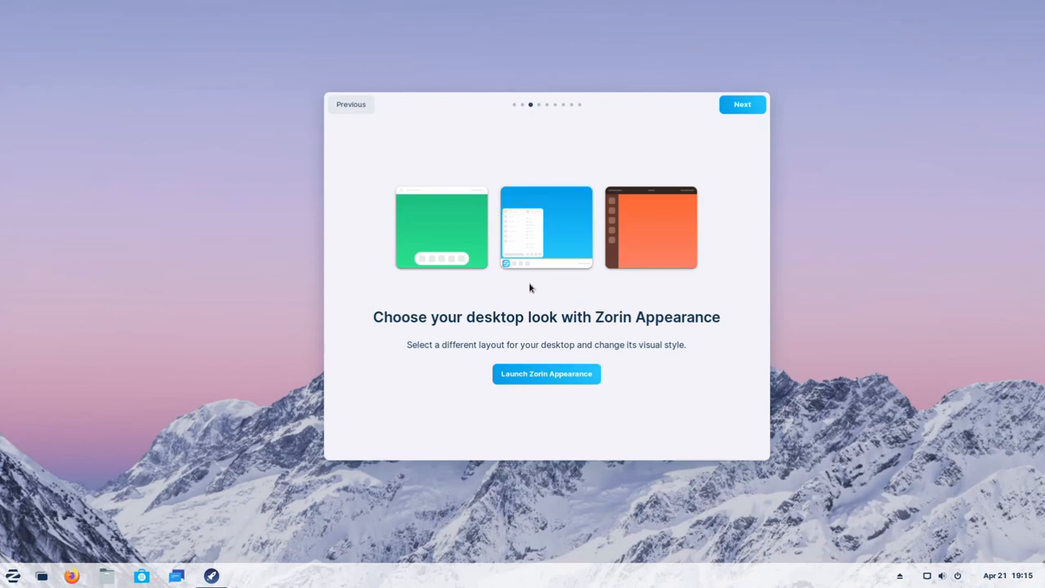
mouse_move(411, 276)
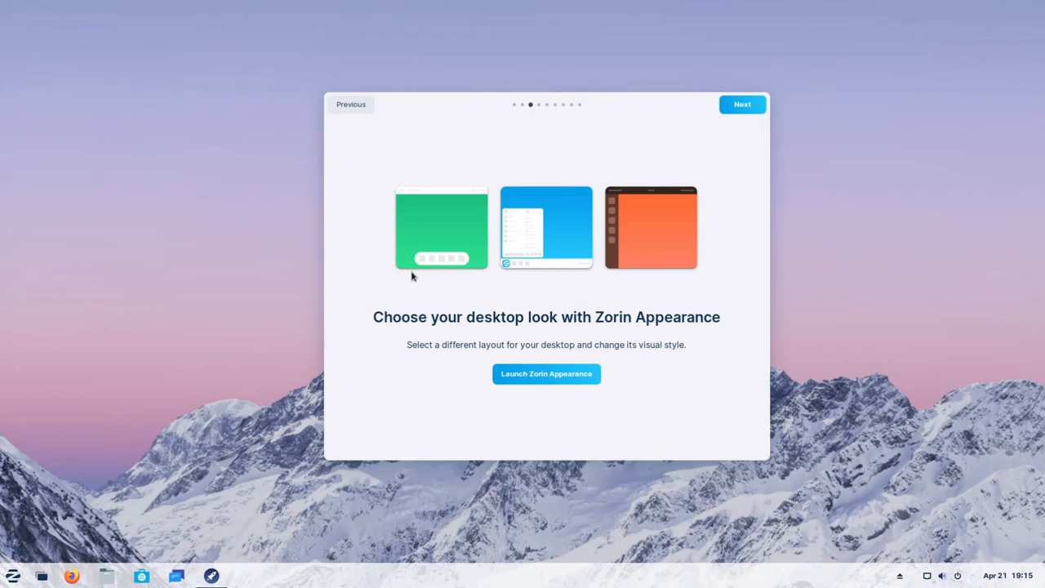
mouse_move(648, 294)
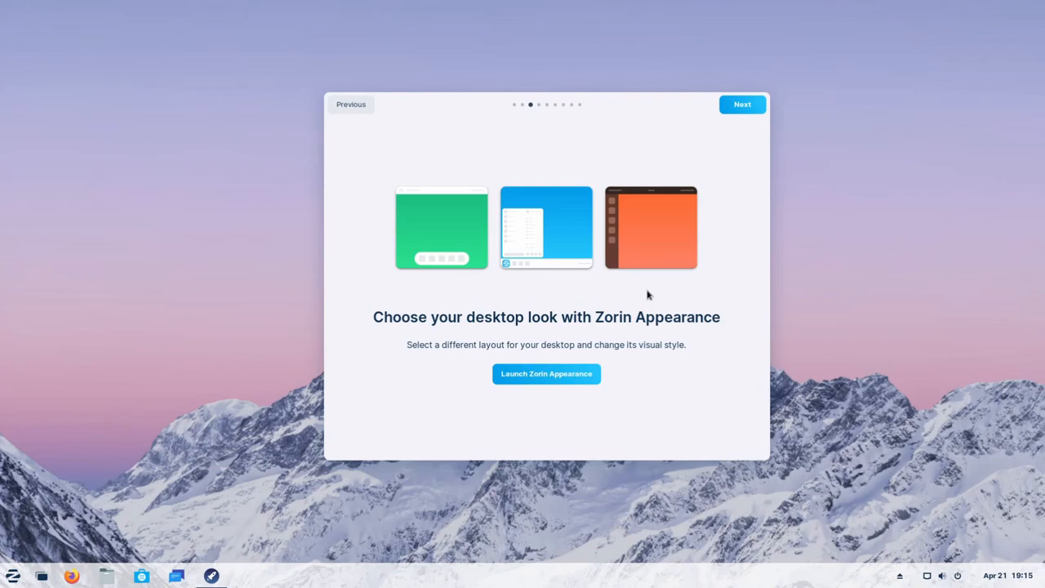
mouse_move(655, 305)
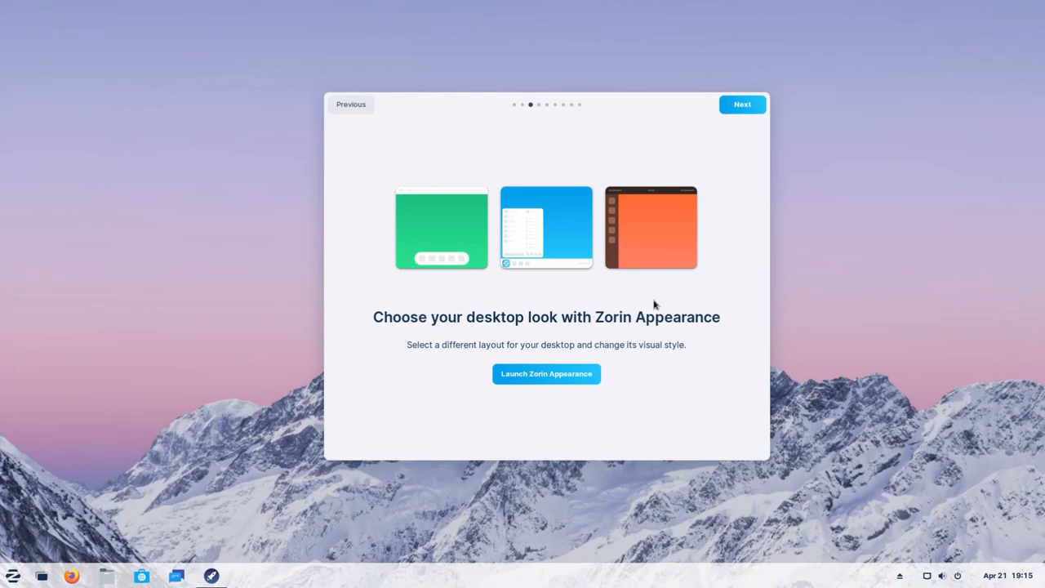
mouse_move(502, 395)
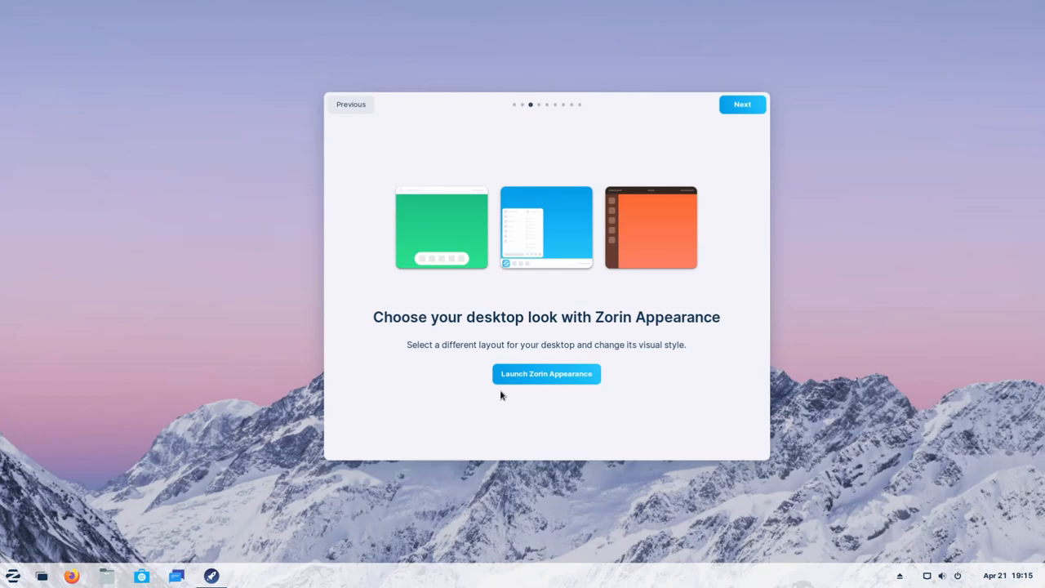
Launch Zorin Appearance from the tour's desktop look page
click(546, 374)
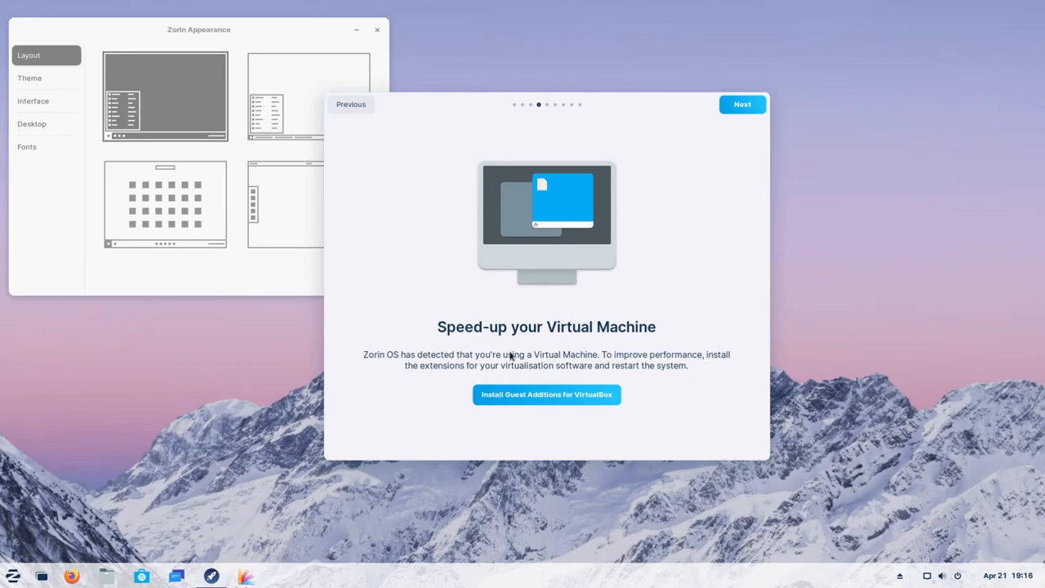
mouse_move(630, 426)
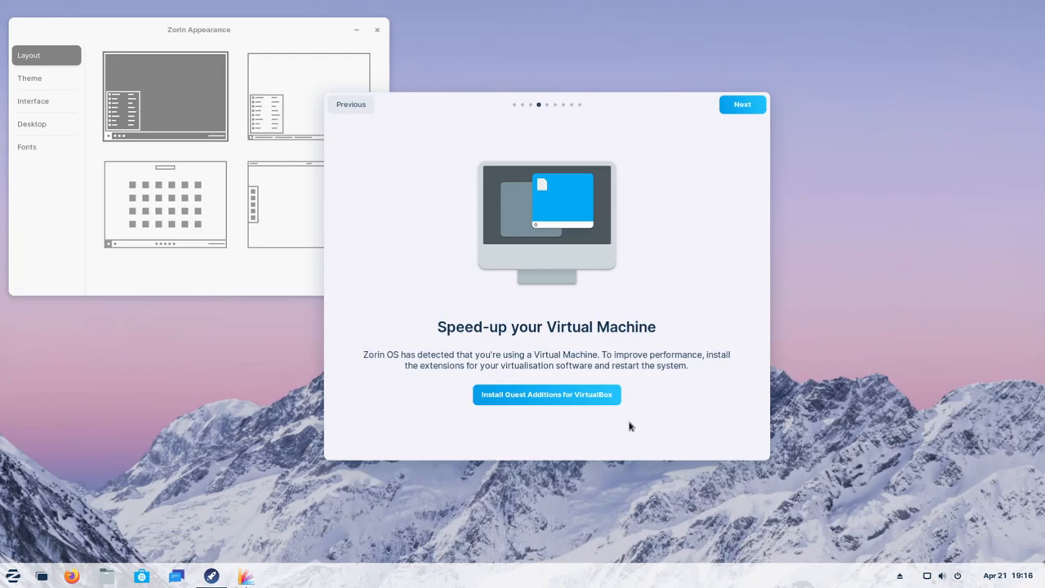
mouse_move(625, 431)
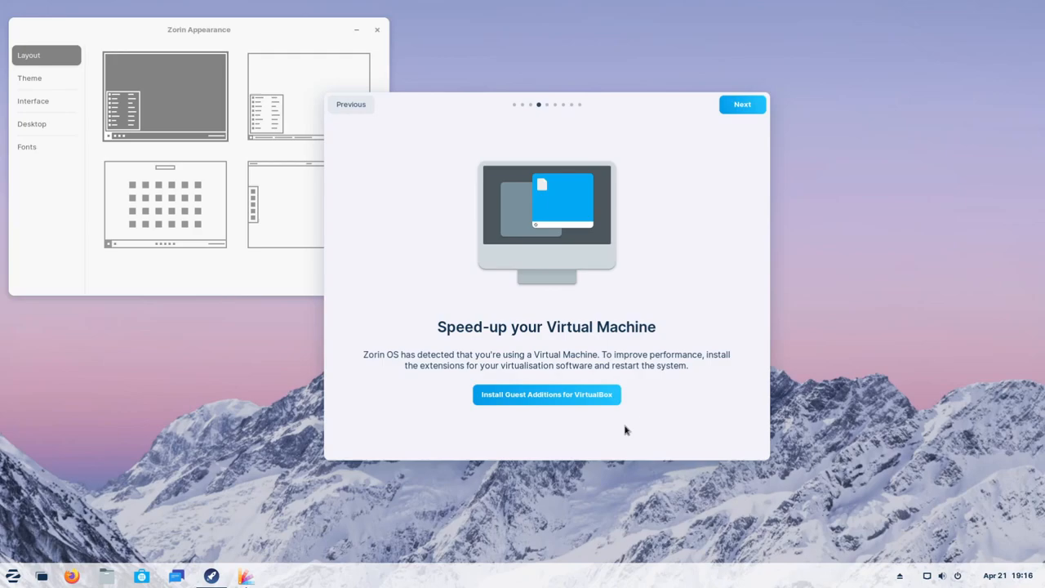
mouse_move(682, 169)
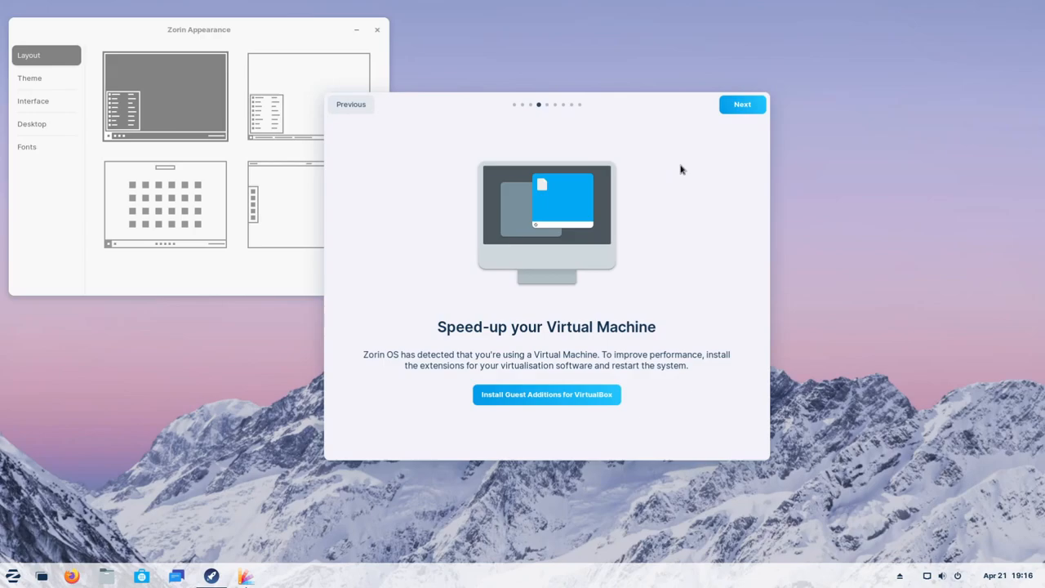
Advance the tour past the online accounts and Zorin Connect pages to app discovery
click(741, 104)
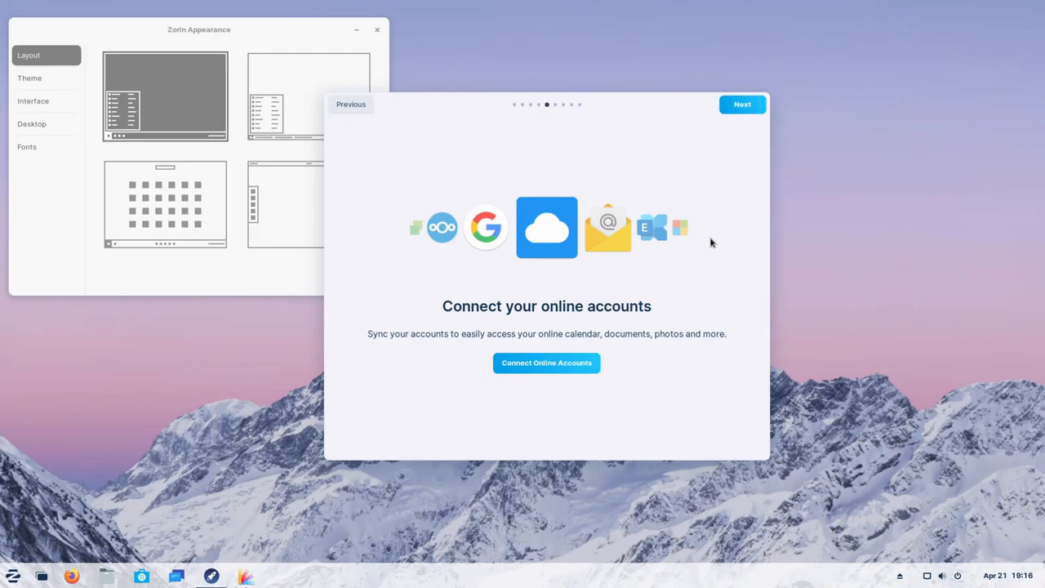
click(742, 103)
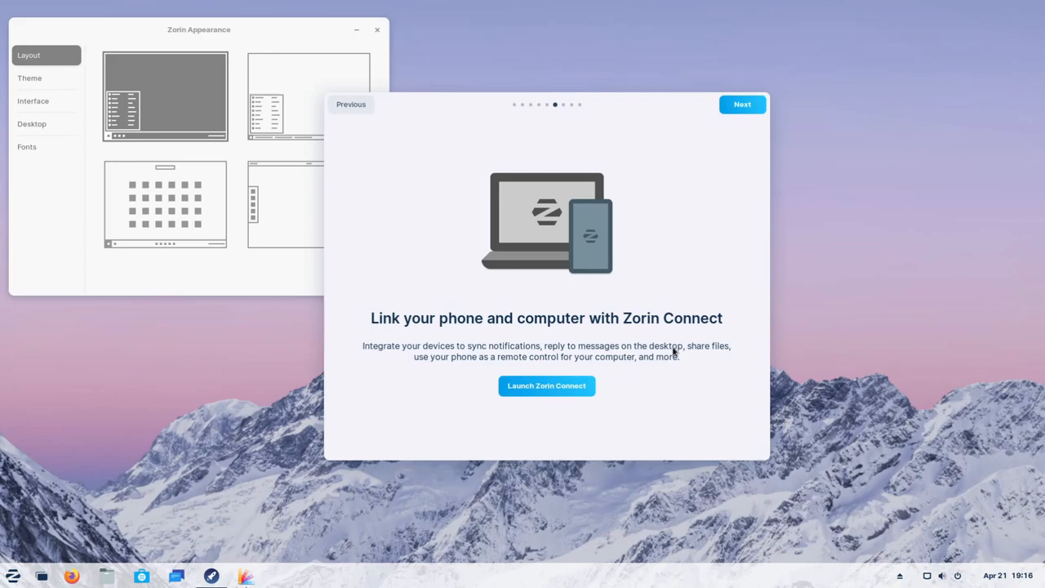
mouse_move(519, 285)
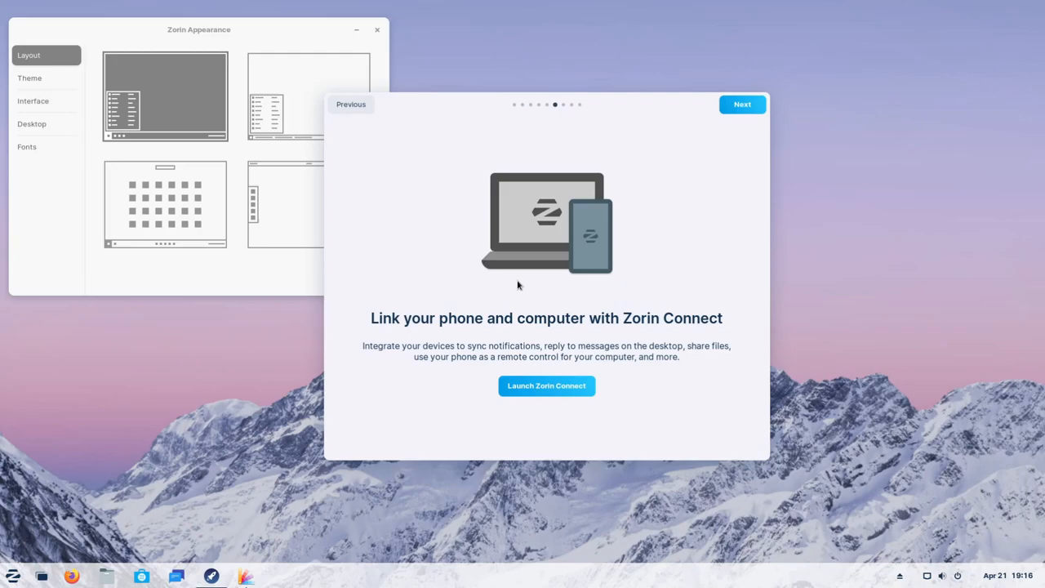
click(742, 104)
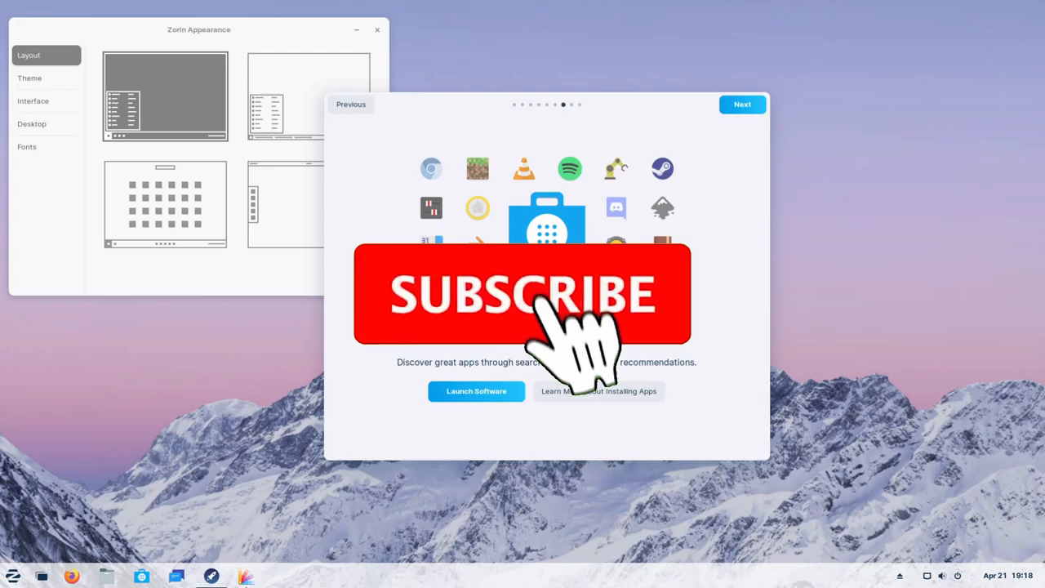
Launch GNOME Software from the tour and dismiss its Let's Go Shopping welcome
click(531, 310)
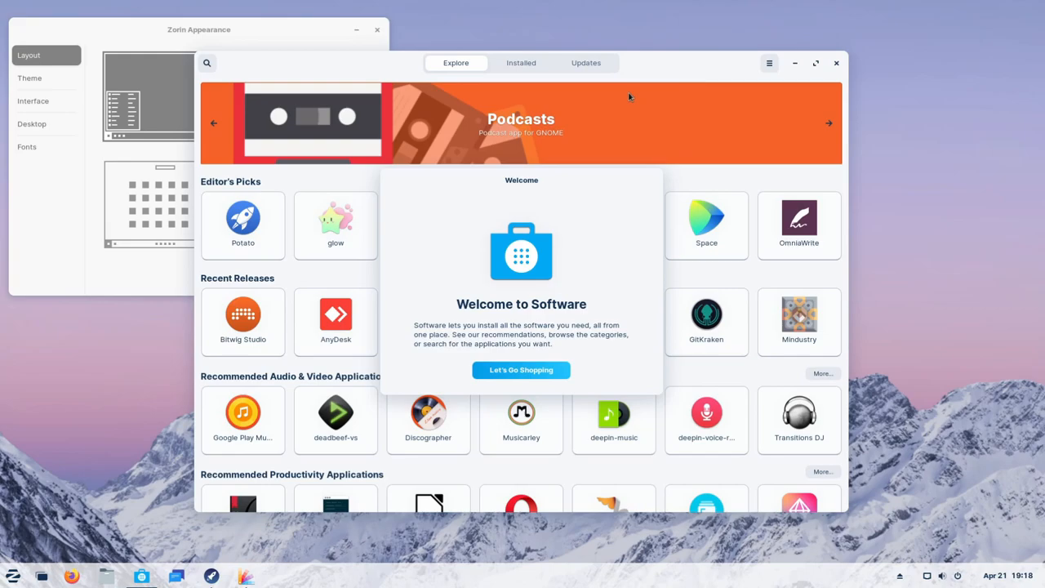
click(521, 370)
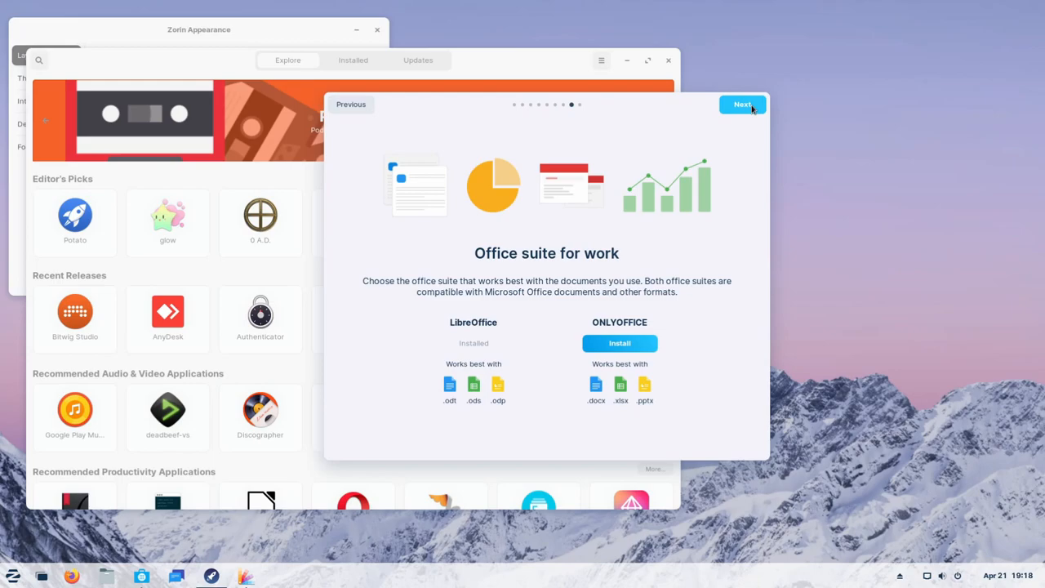
Advance the tour to its final page and close it
click(741, 105)
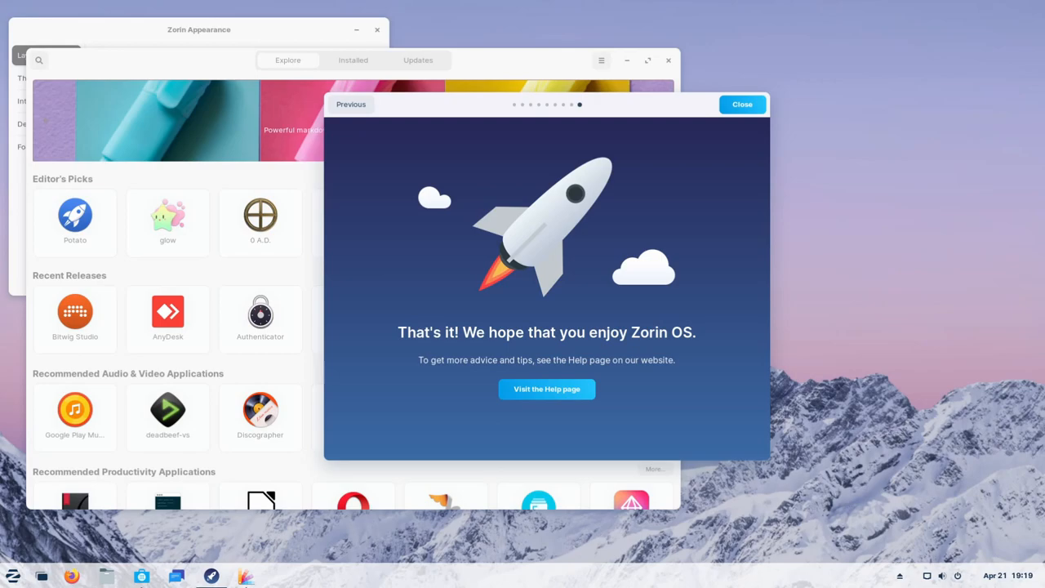
click(742, 104)
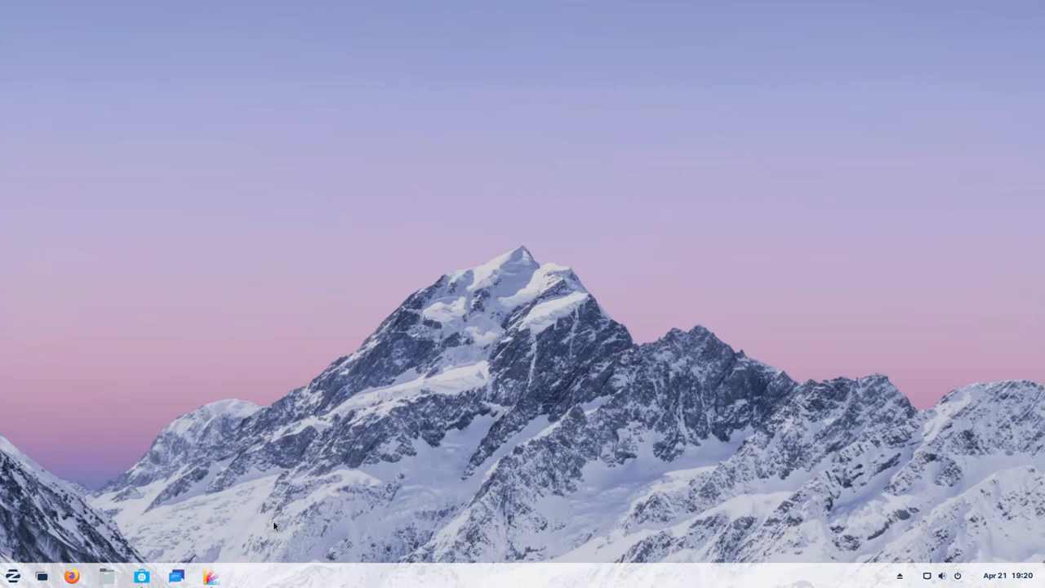
Open the Zorin menu from the taskbar button
click(12, 573)
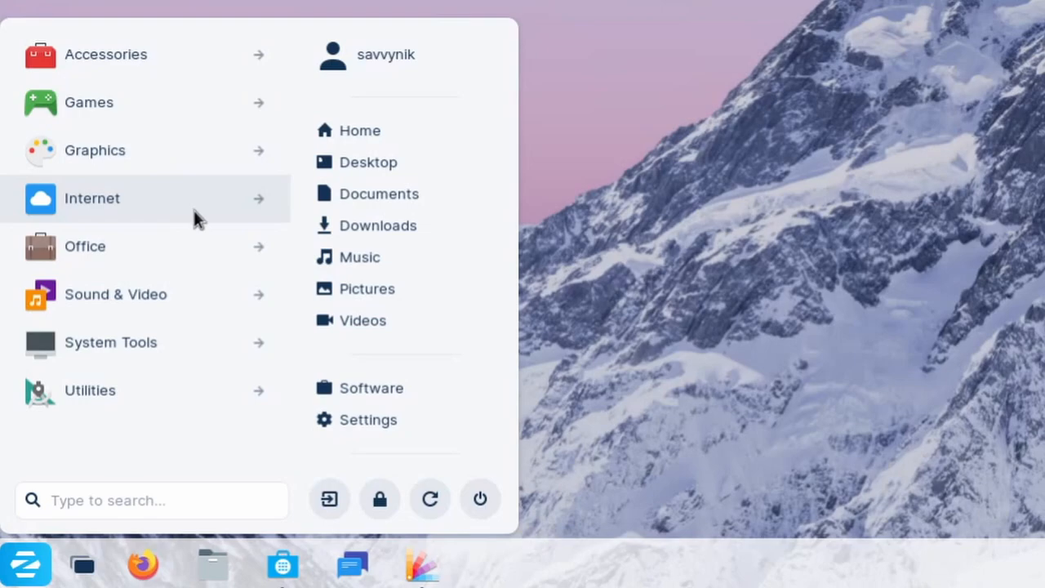
Browse the Sound & Video category, go back, and scroll the category list
click(92, 198)
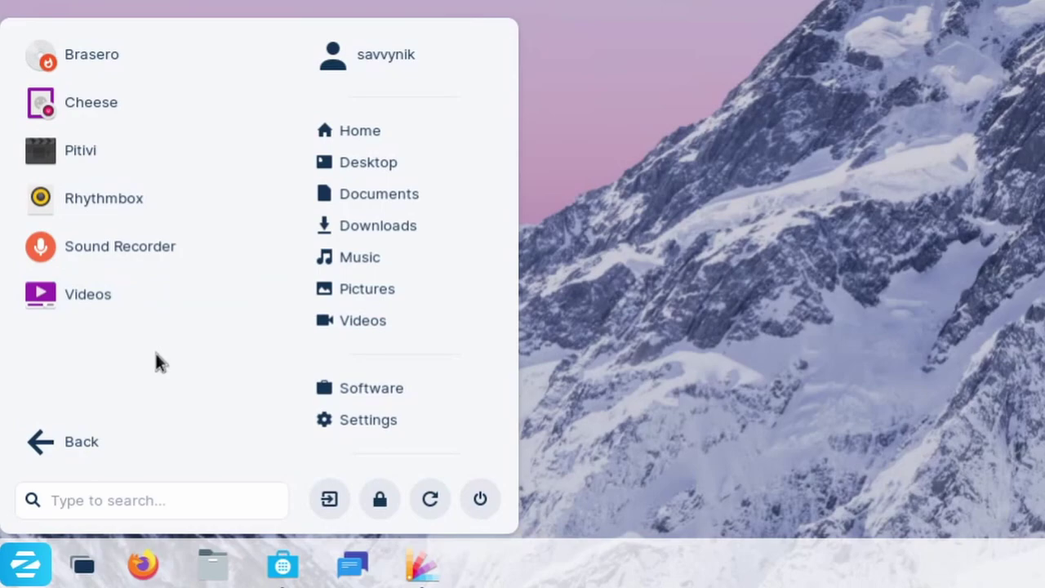
mouse_move(102, 451)
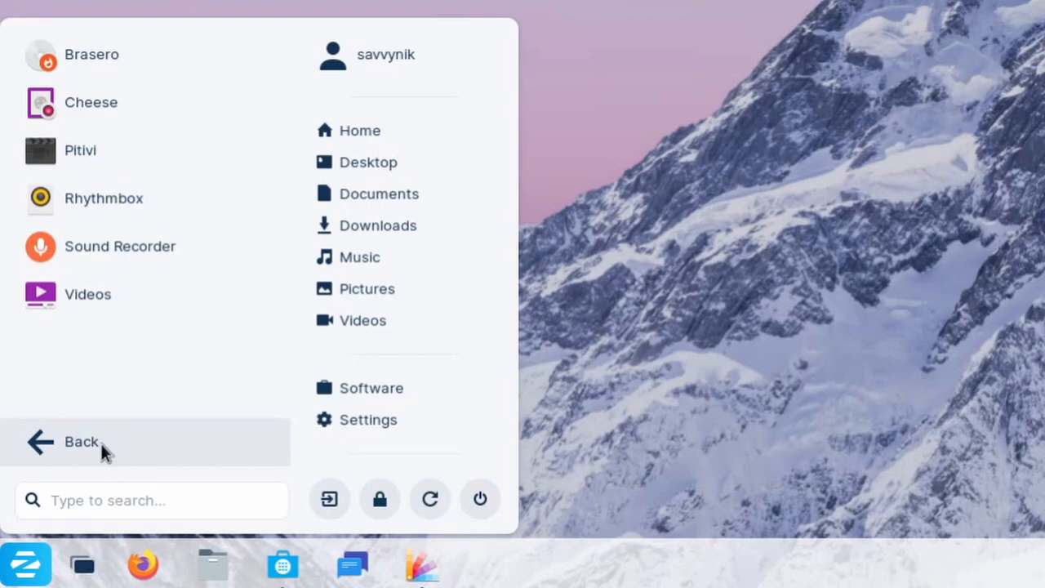
click(81, 441)
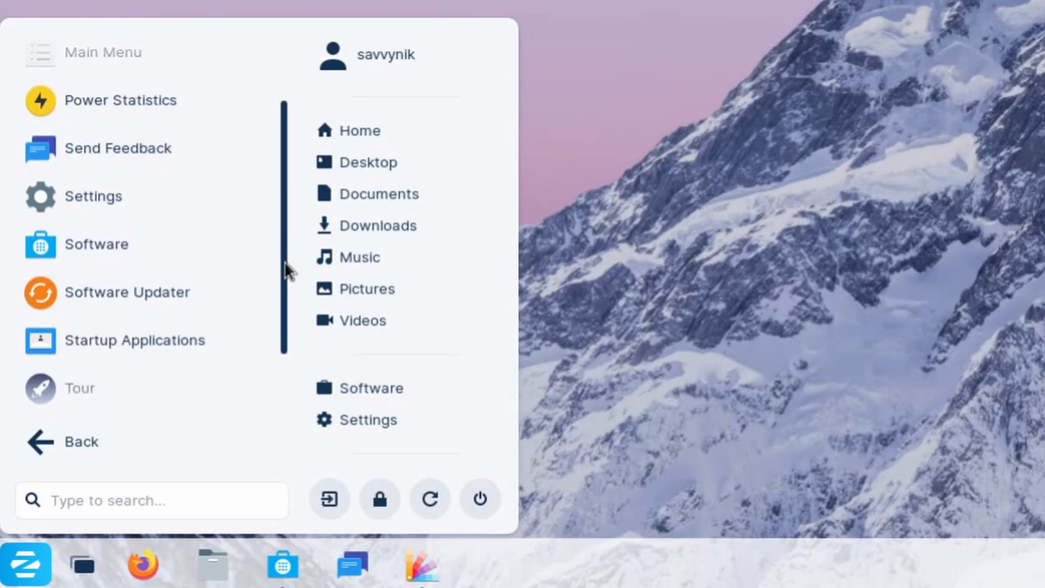
scroll(down, 3)
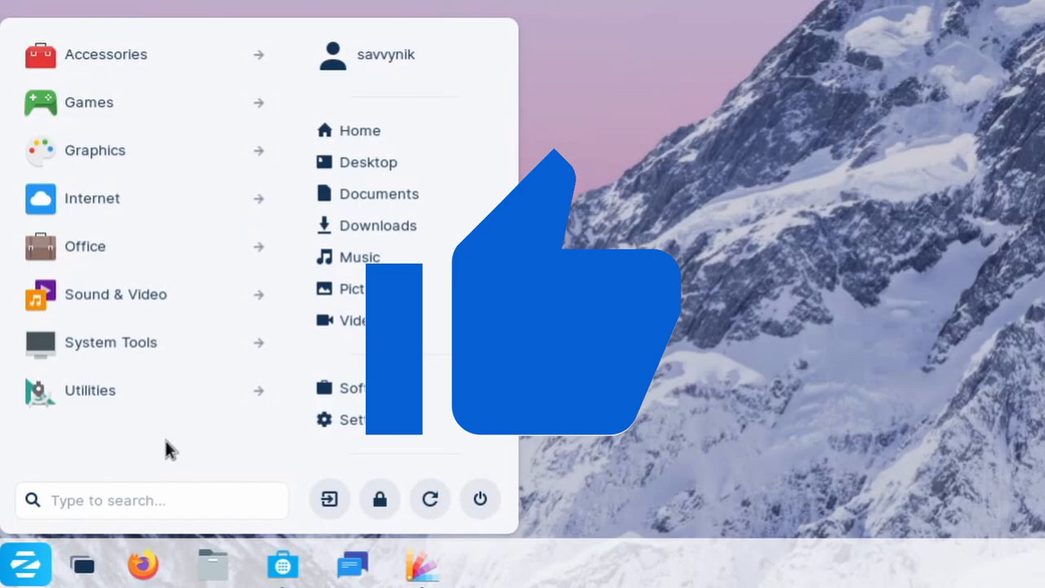
mouse_move(188, 420)
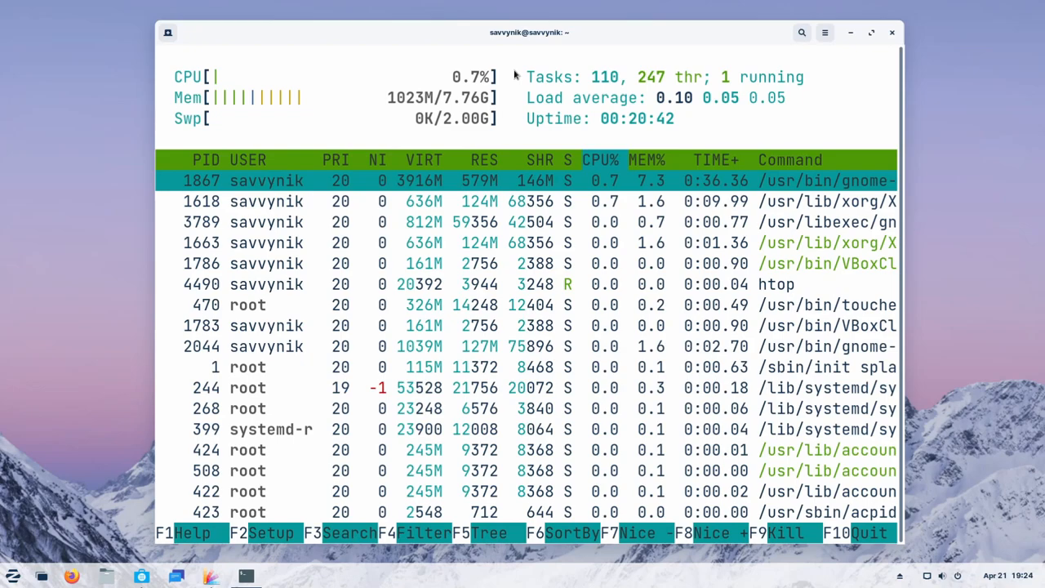
mouse_move(503, 106)
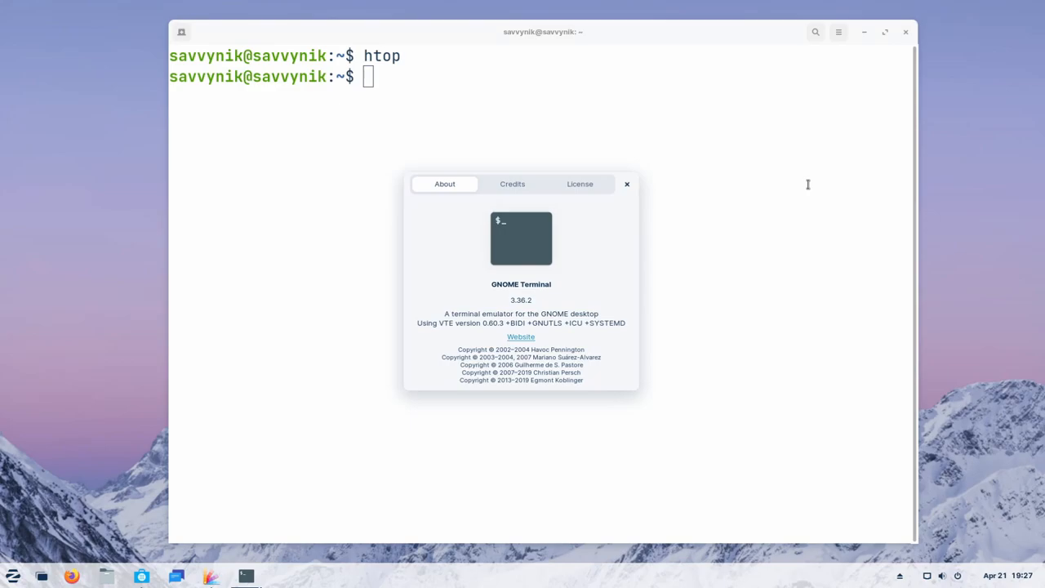
Close the terminal's About version details dialog
click(626, 183)
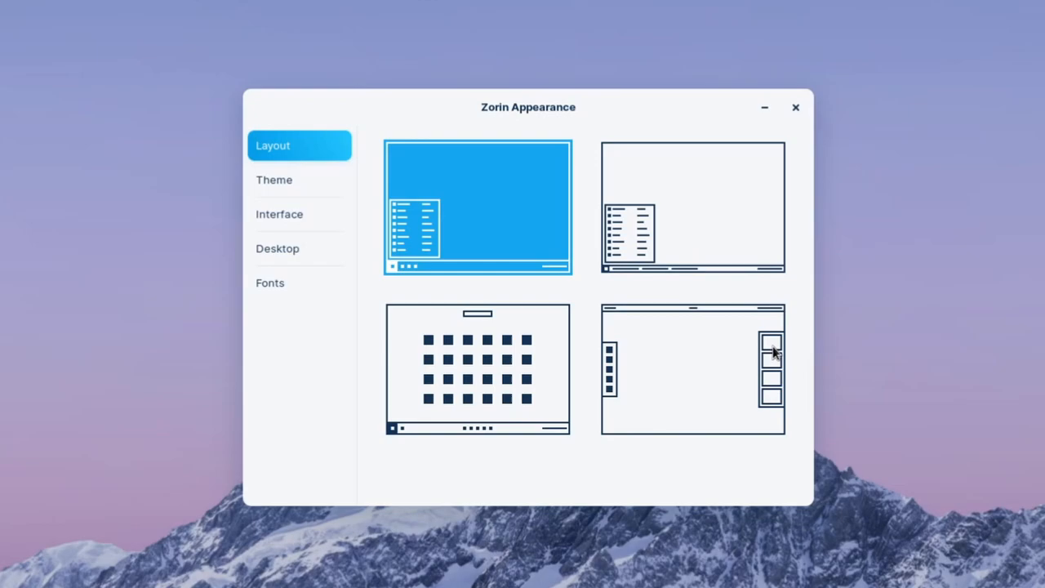
click(477, 370)
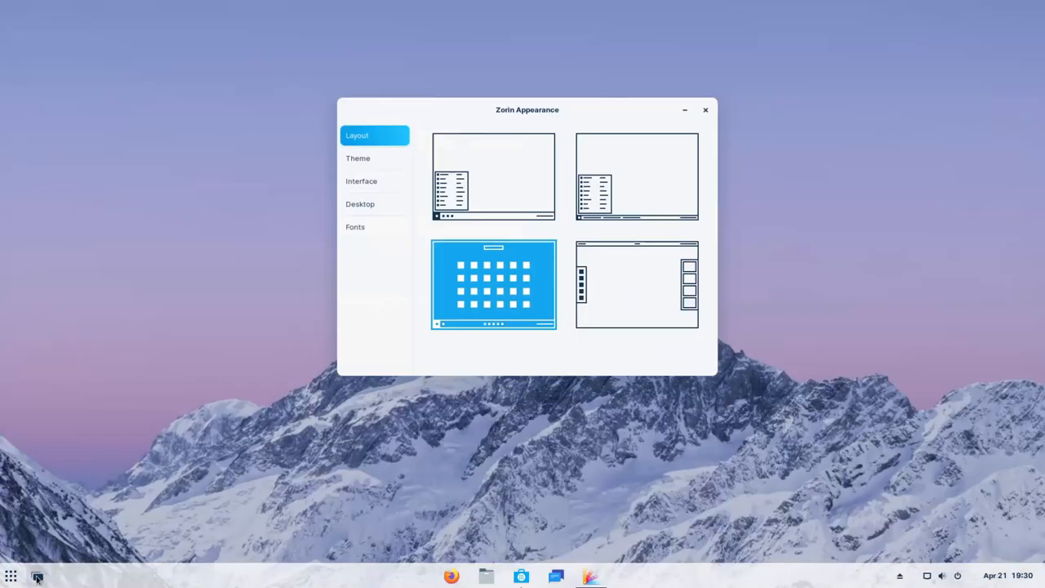
click(11, 572)
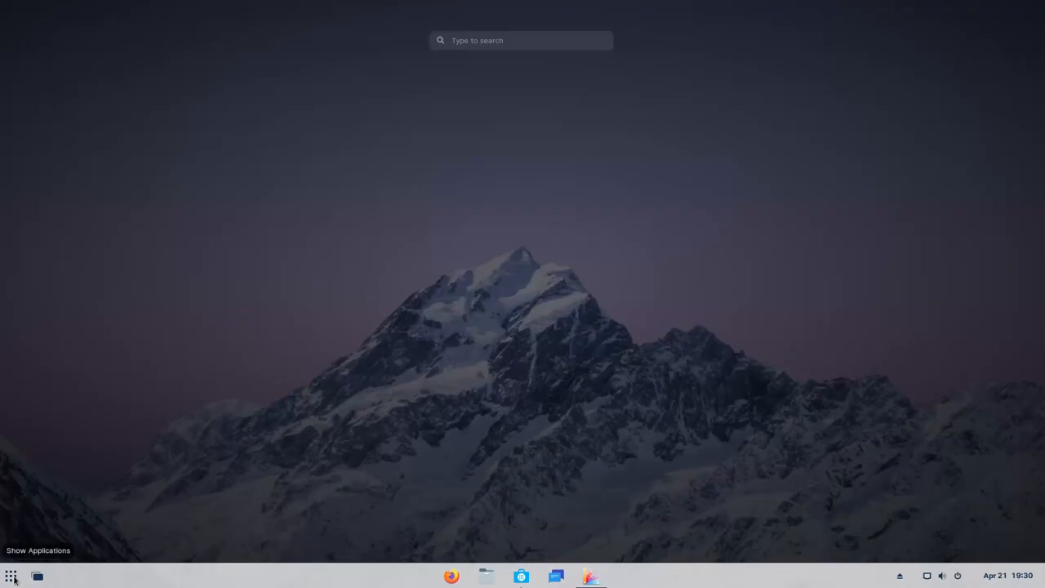
click(10, 576)
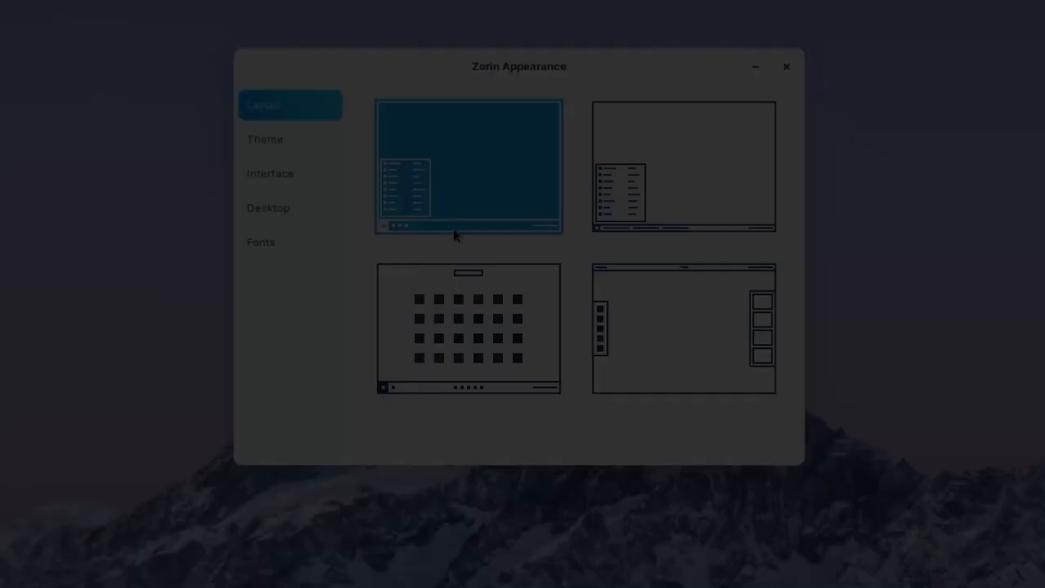
Choose a dark background and a grey accent colour in the Theme settings
click(265, 138)
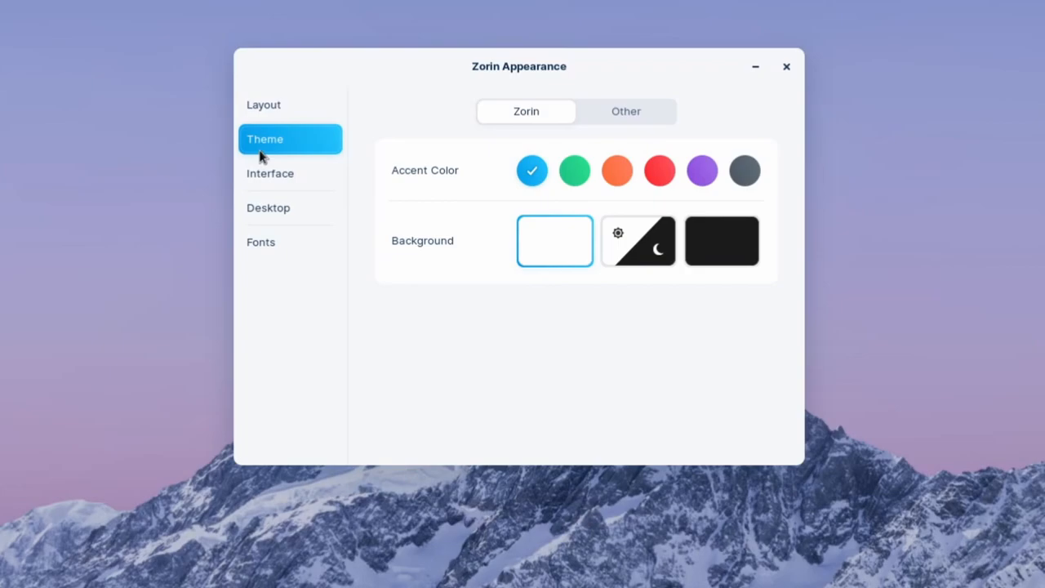
click(722, 240)
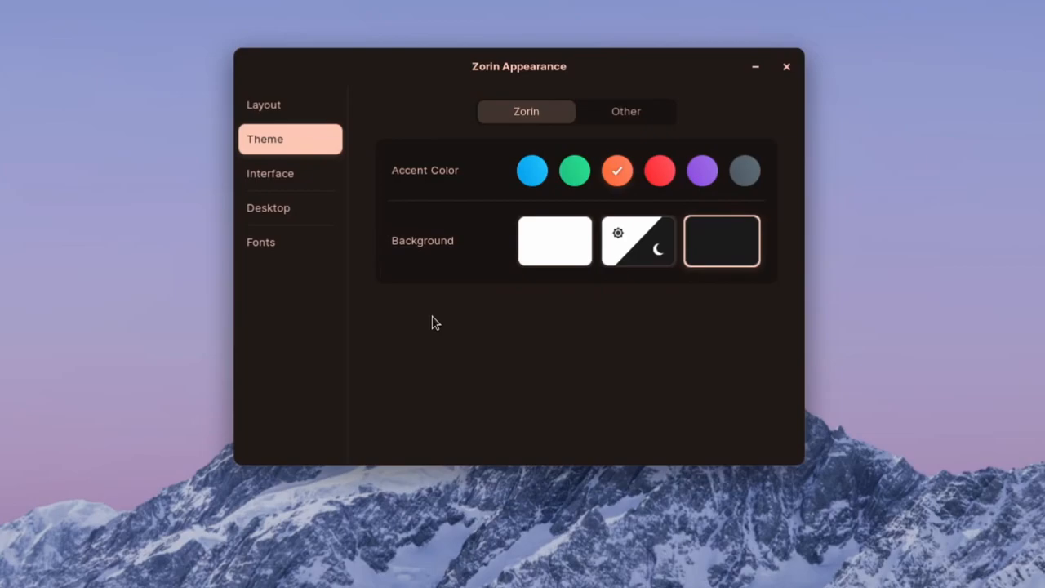
click(744, 169)
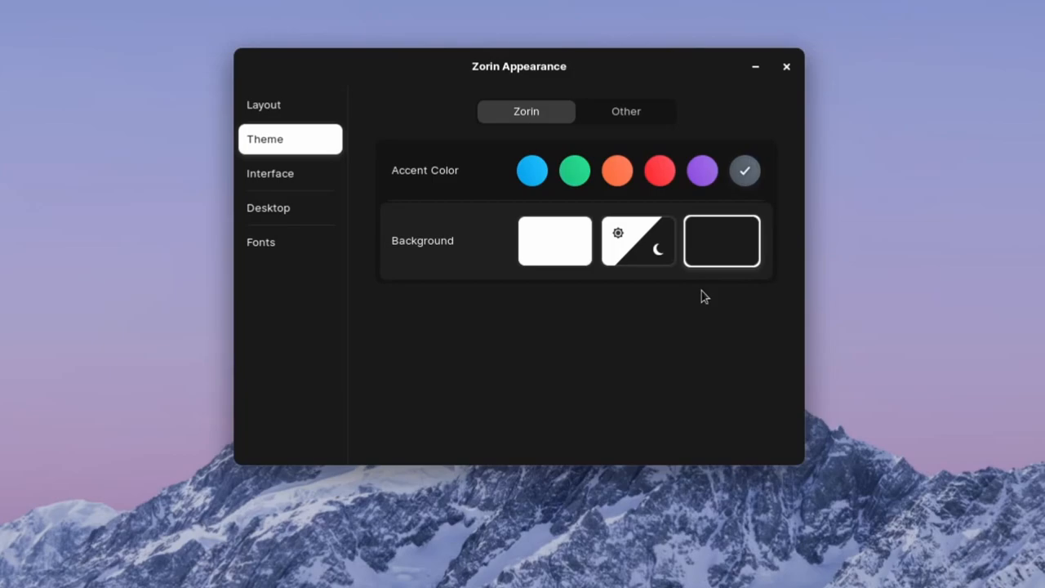
Look through the Desktop and Fonts settings, then go to Interface settings
click(268, 207)
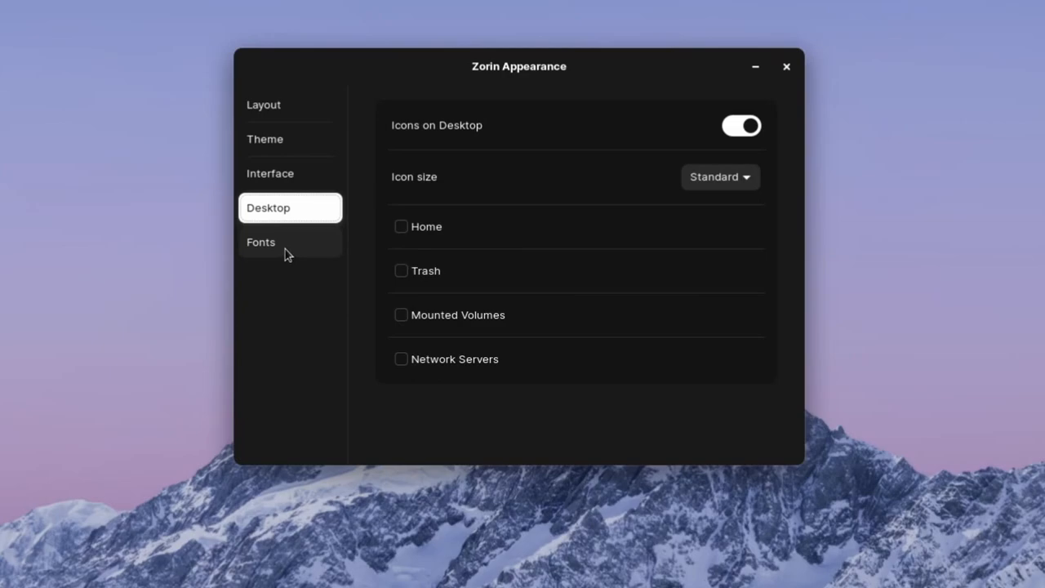
click(260, 242)
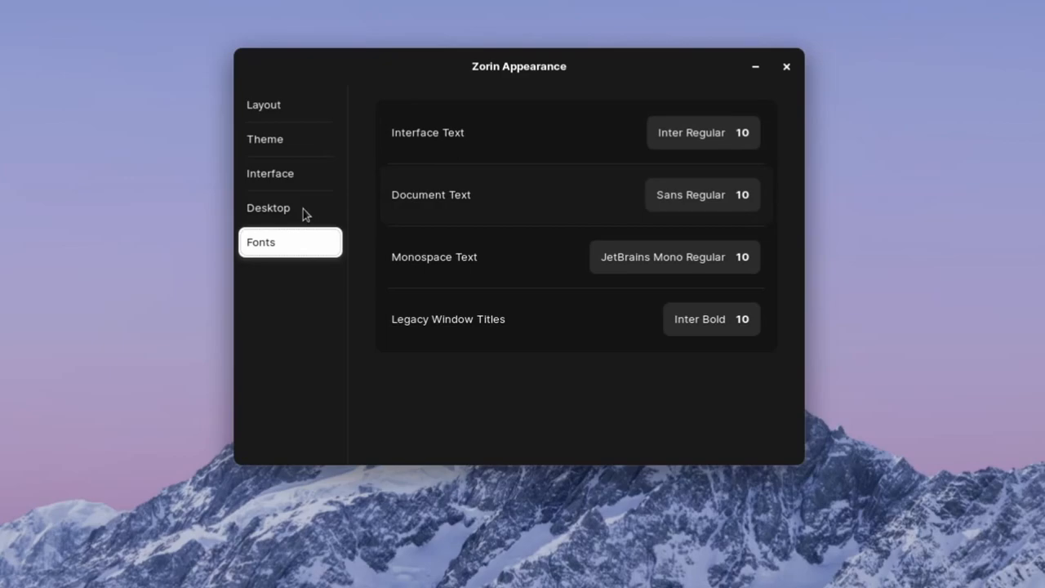
click(271, 173)
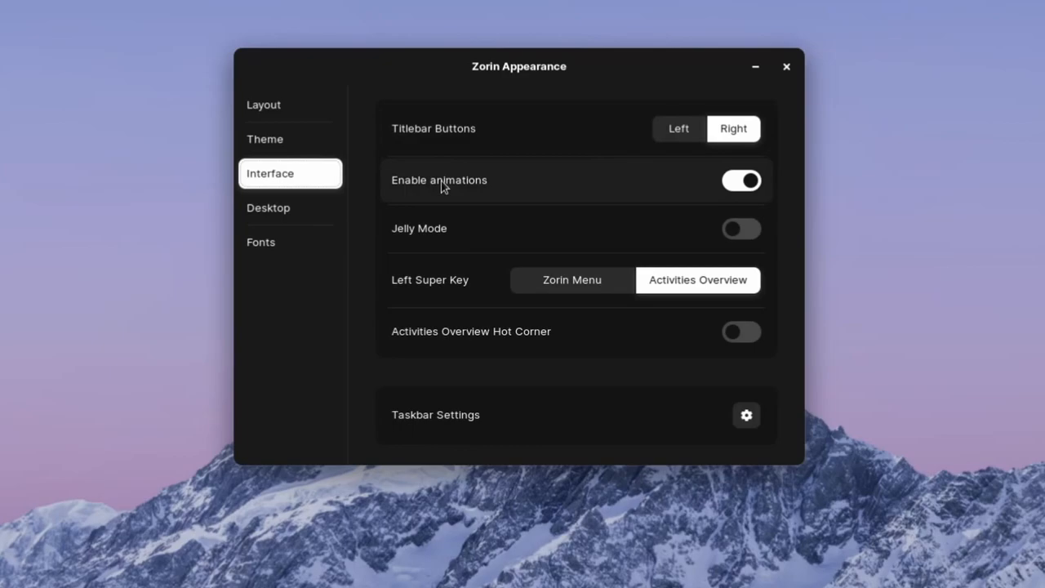
mouse_move(740, 247)
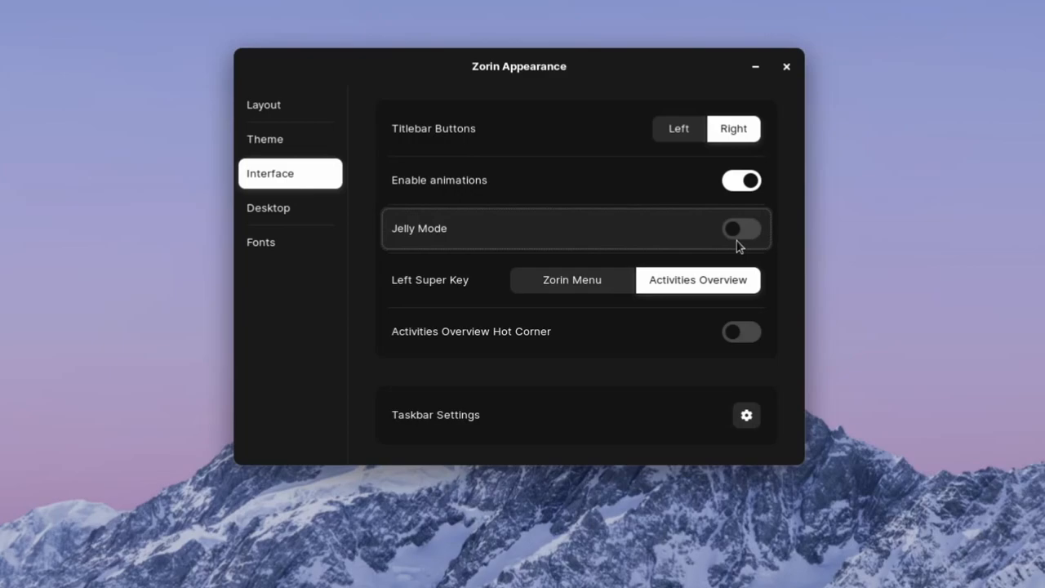
Enable Jelly Mode on the Interface page and close Zorin Appearance
click(740, 229)
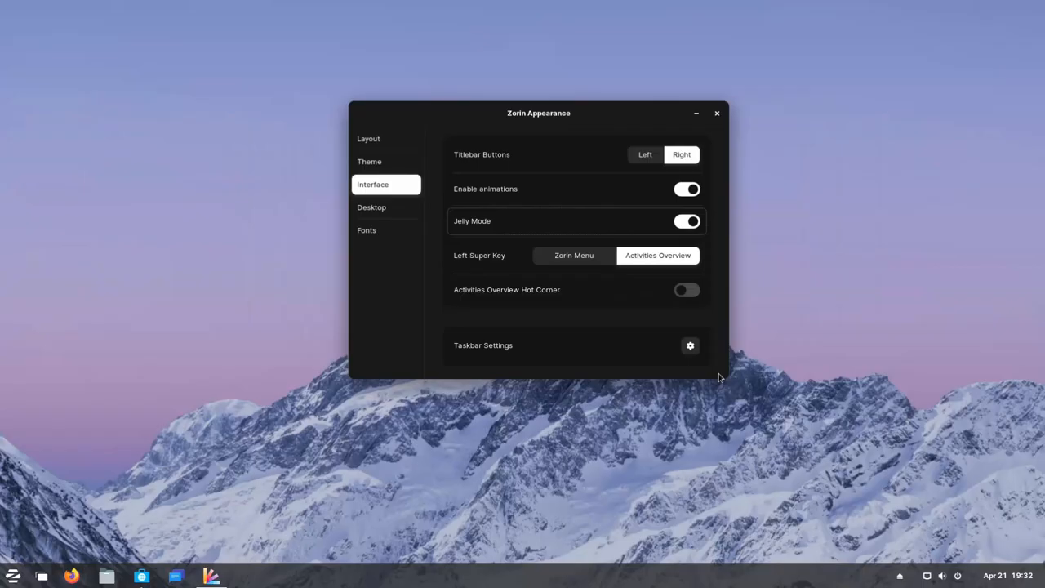
mouse_move(503, 199)
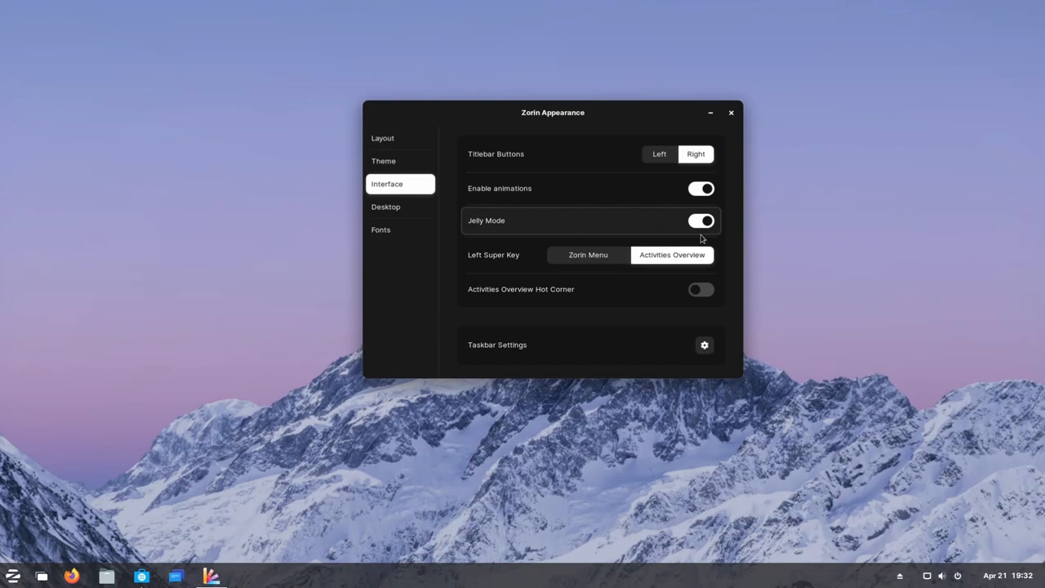
click(383, 161)
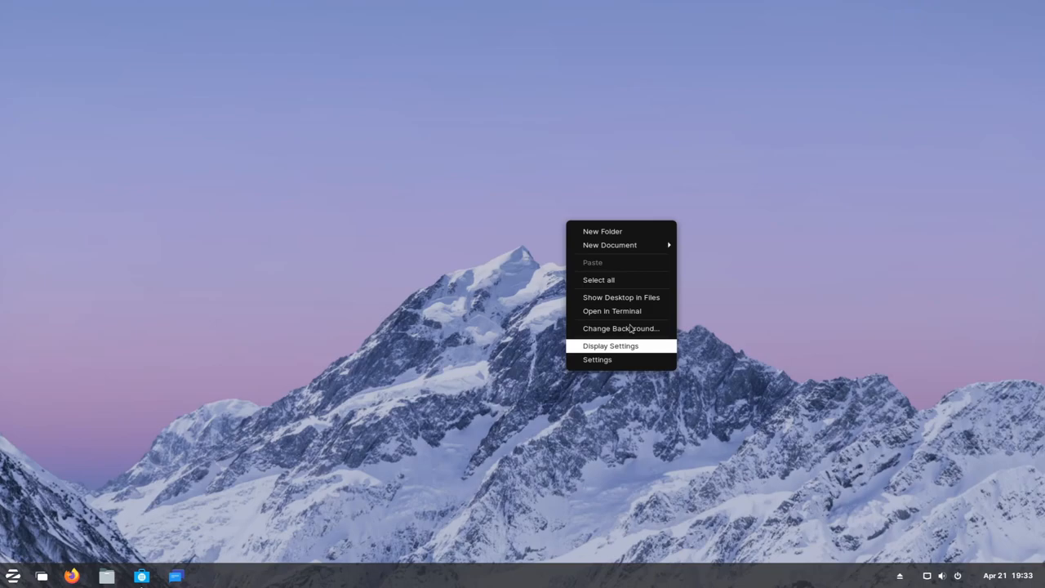
Browse the wallpapers, choose the scheduled light/dark Background tile, and close Settings
click(620, 329)
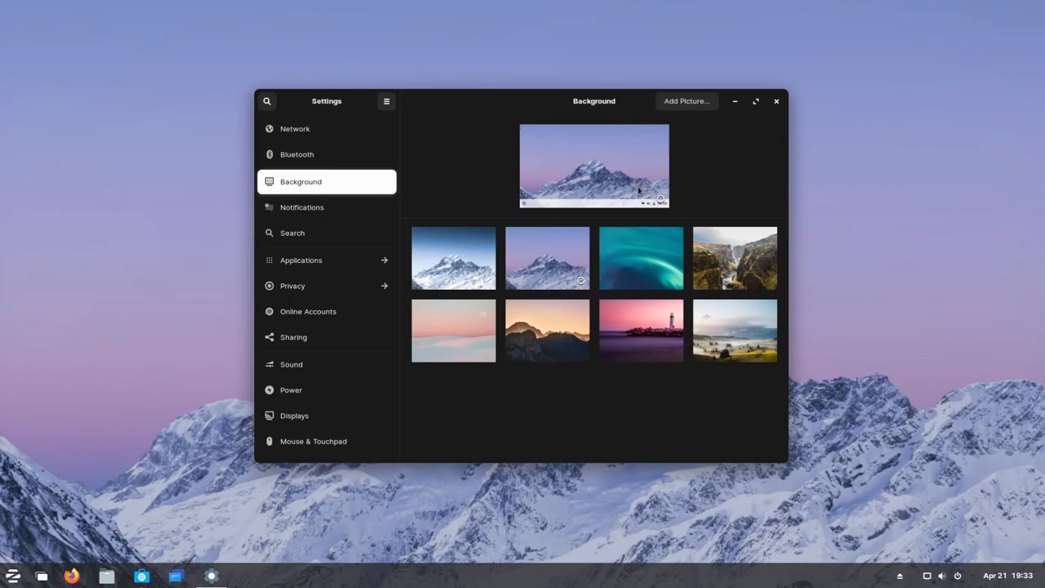
scroll(down, 3)
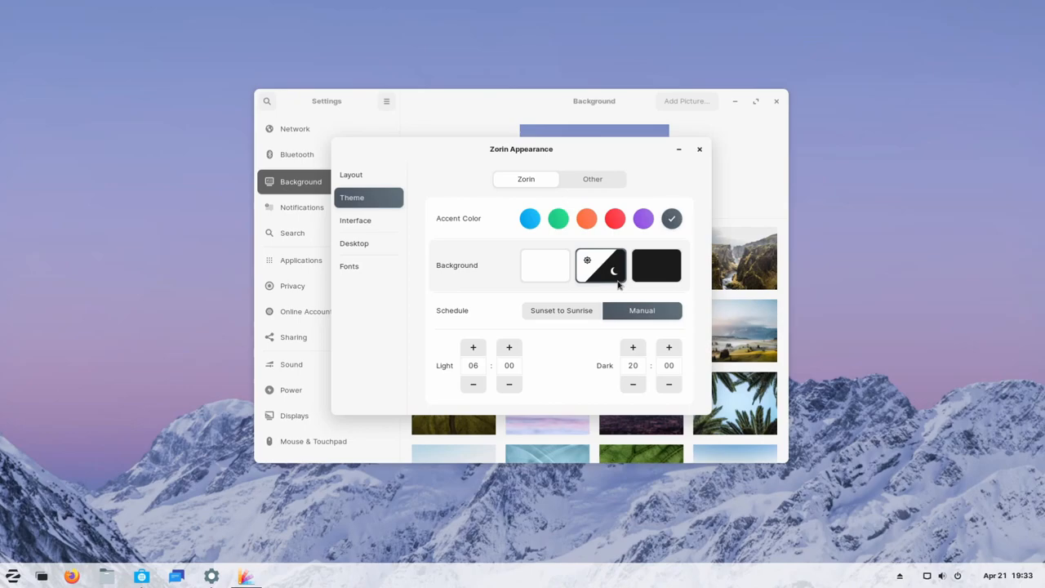
click(699, 149)
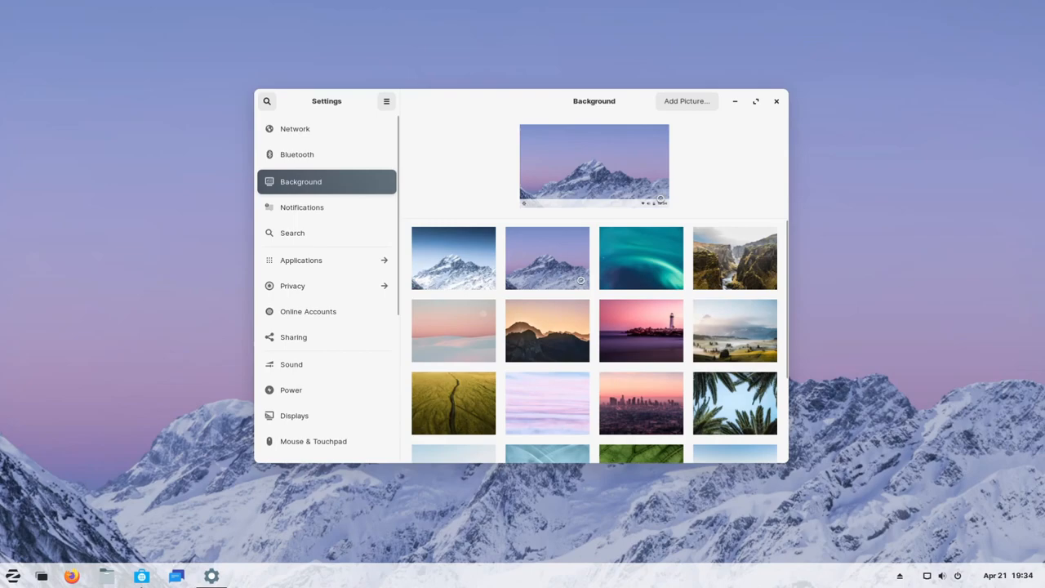
click(777, 101)
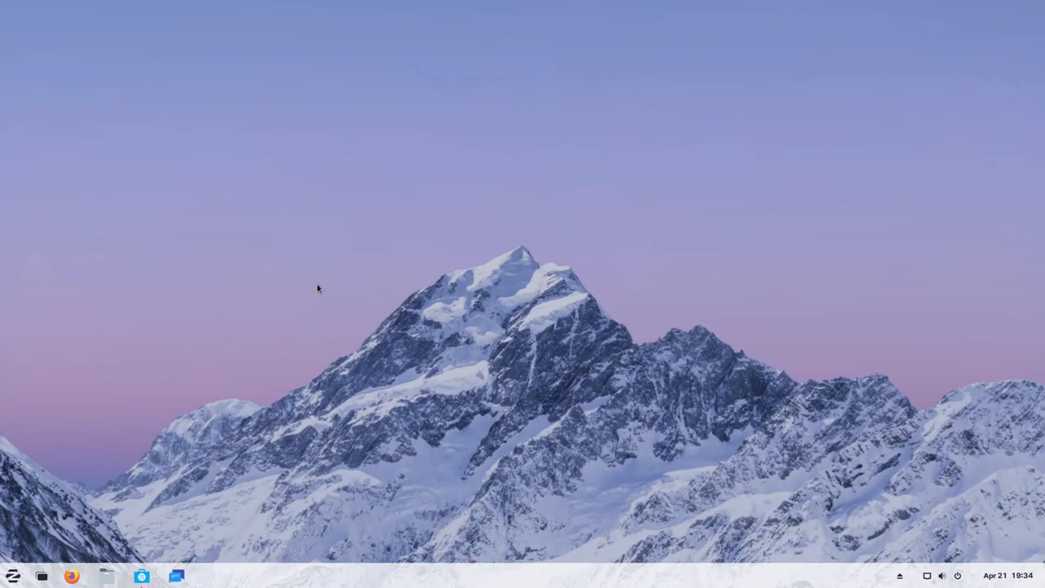
Return to the Zorin OS 16 announcement and scroll past Flathub to the touchpad gestures section
click(75, 573)
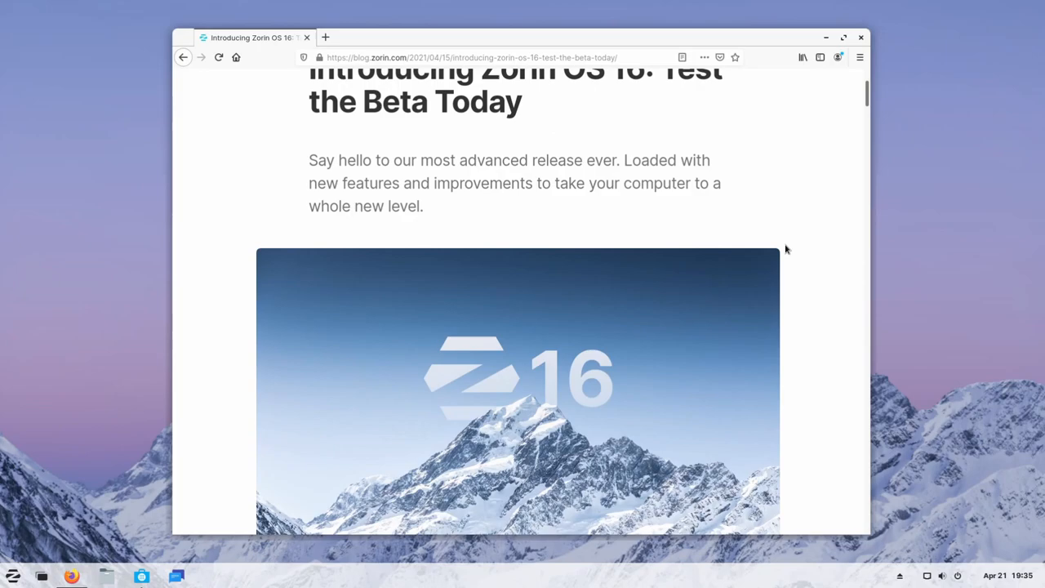
scroll(down, 3)
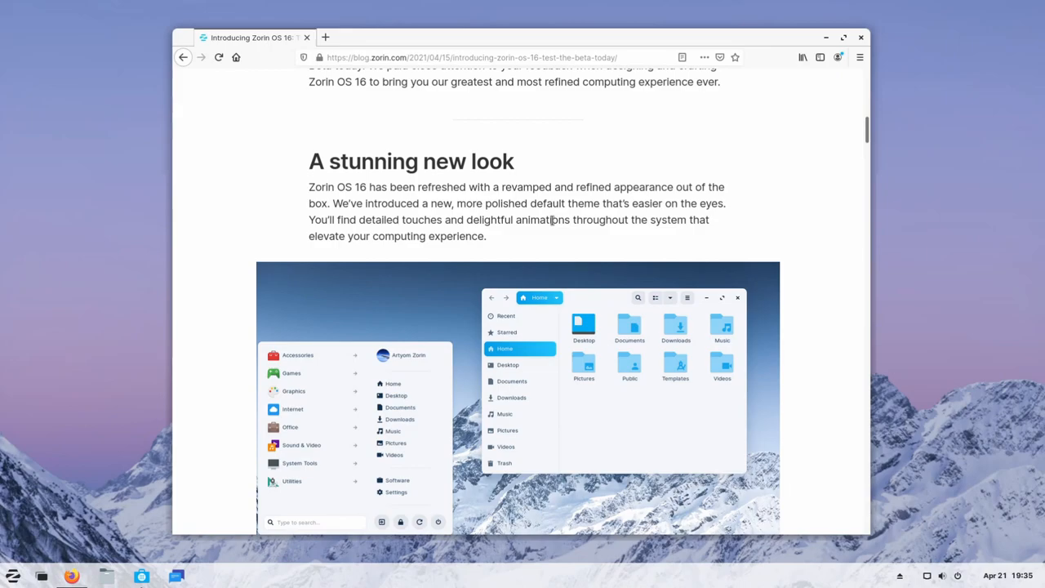
scroll(down, 3)
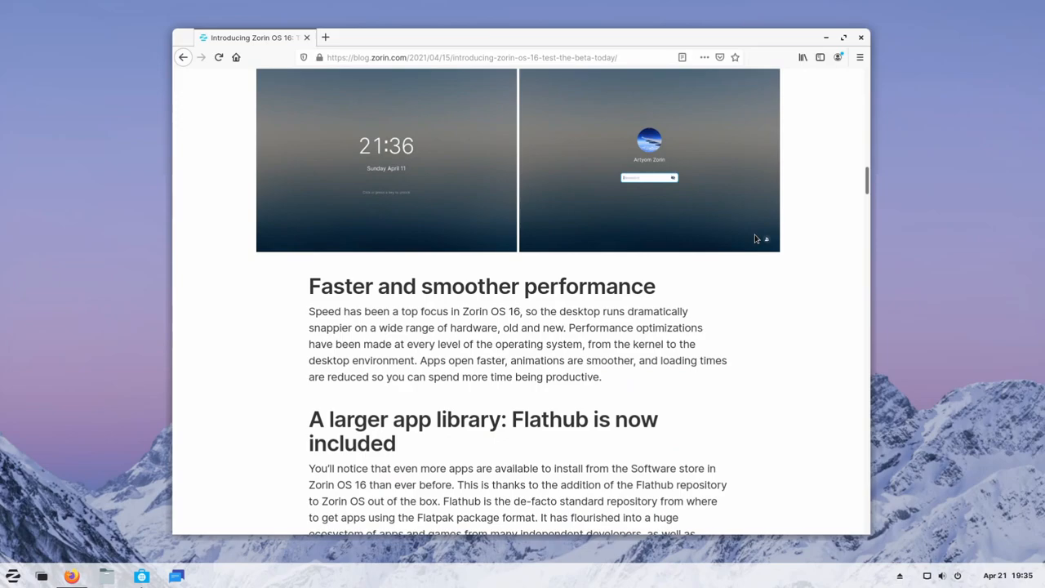
scroll(down, 3)
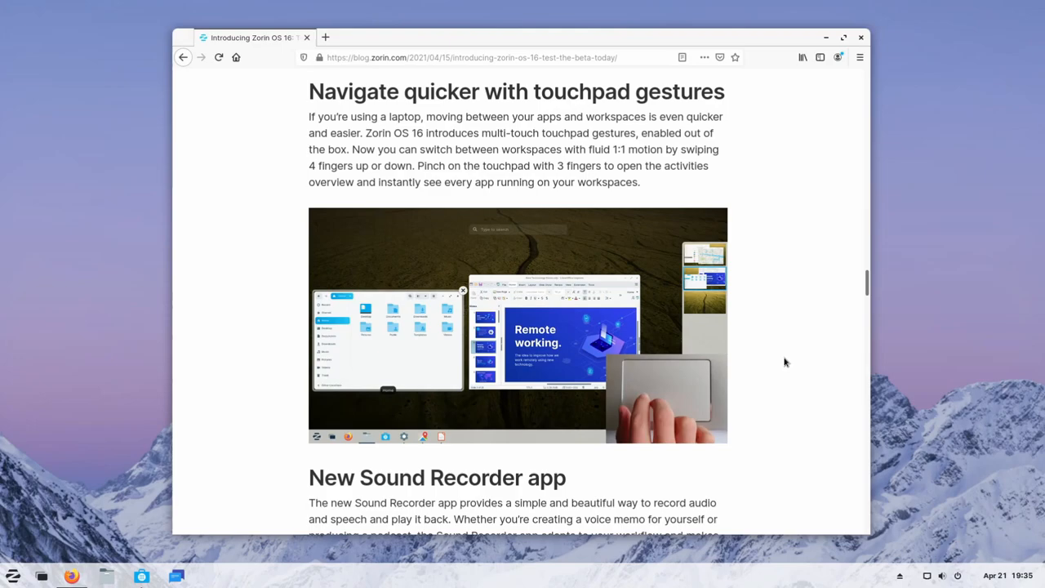
scroll(down, 3)
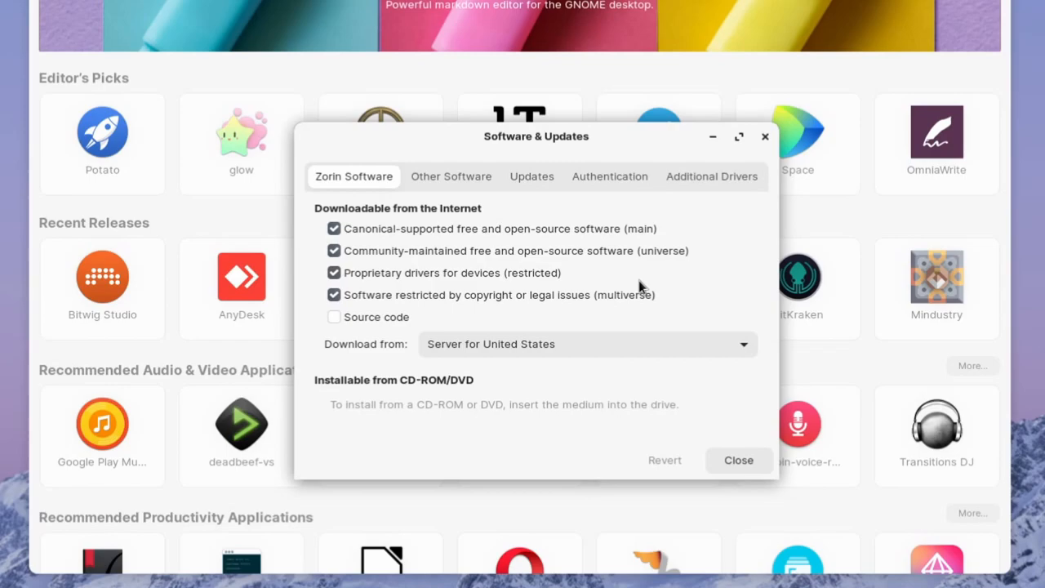
mouse_move(420, 194)
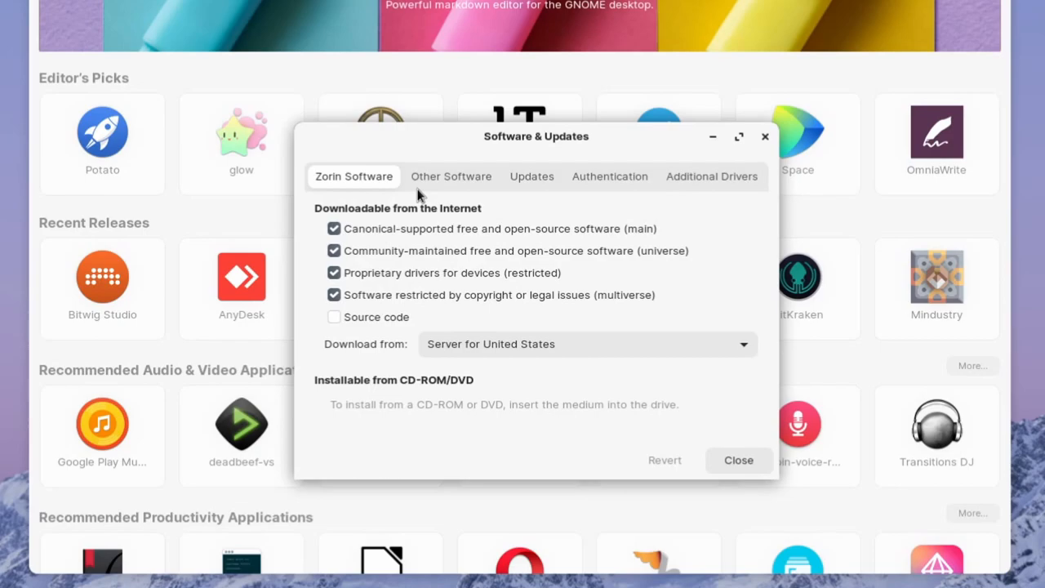
Review the Other Software repository list, including Zorin OS and Launchpad sources
click(450, 176)
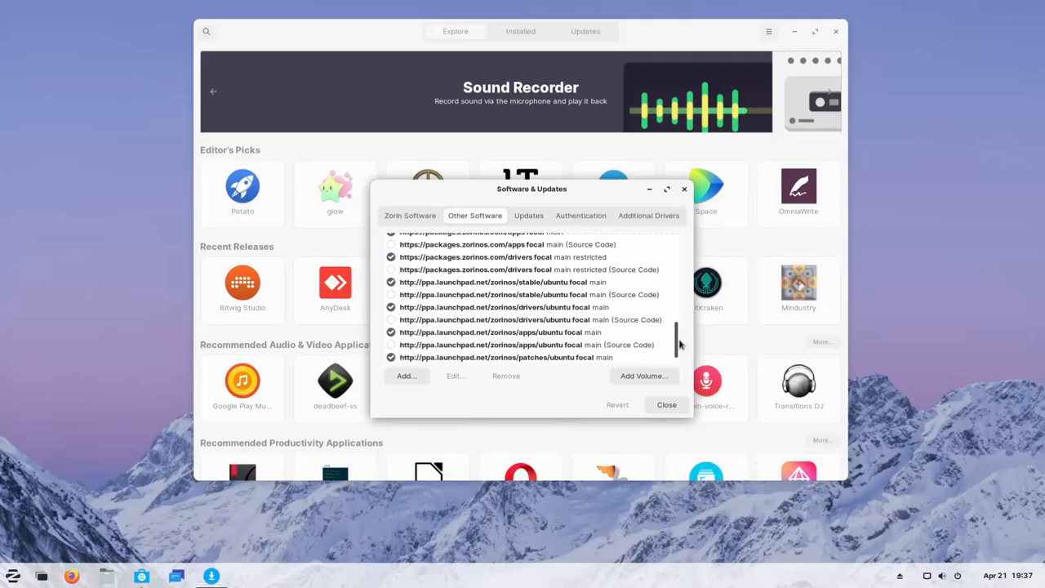
scroll(down, 3)
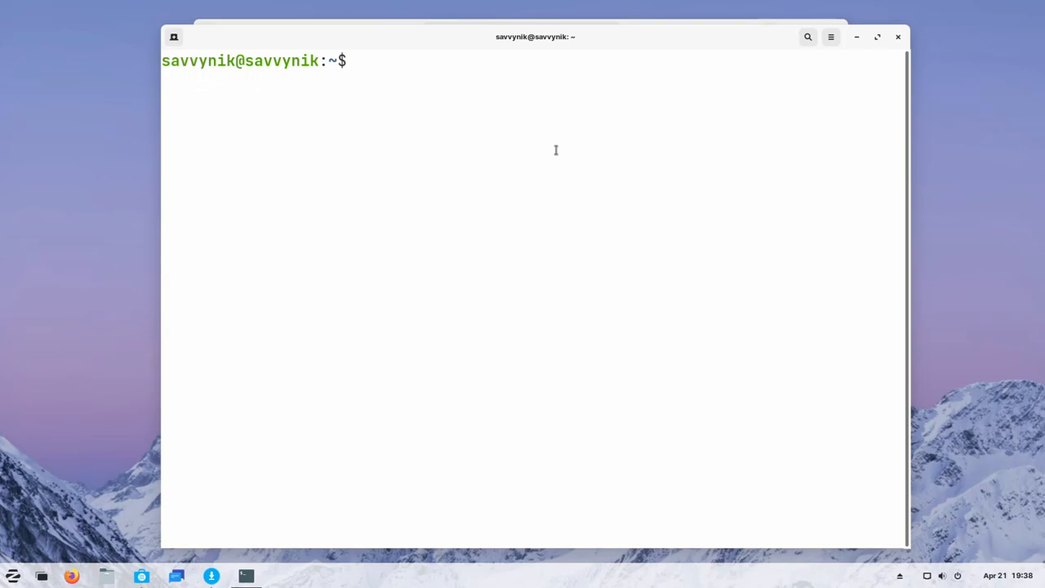
Run 'sudo apt update' with the administrator password, showing 8 upgradable packages
text(sudo apt update)
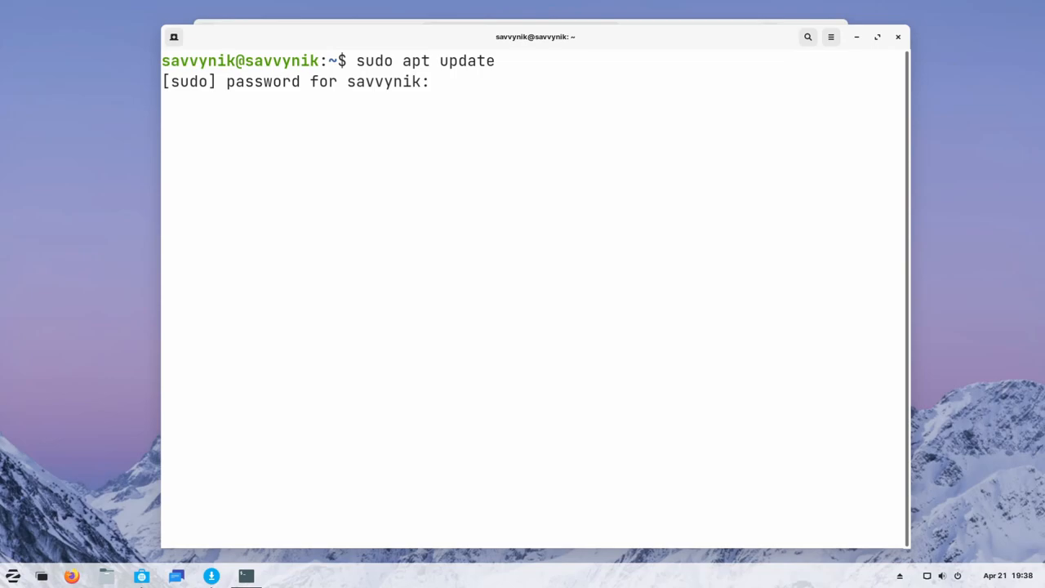
text(*******)
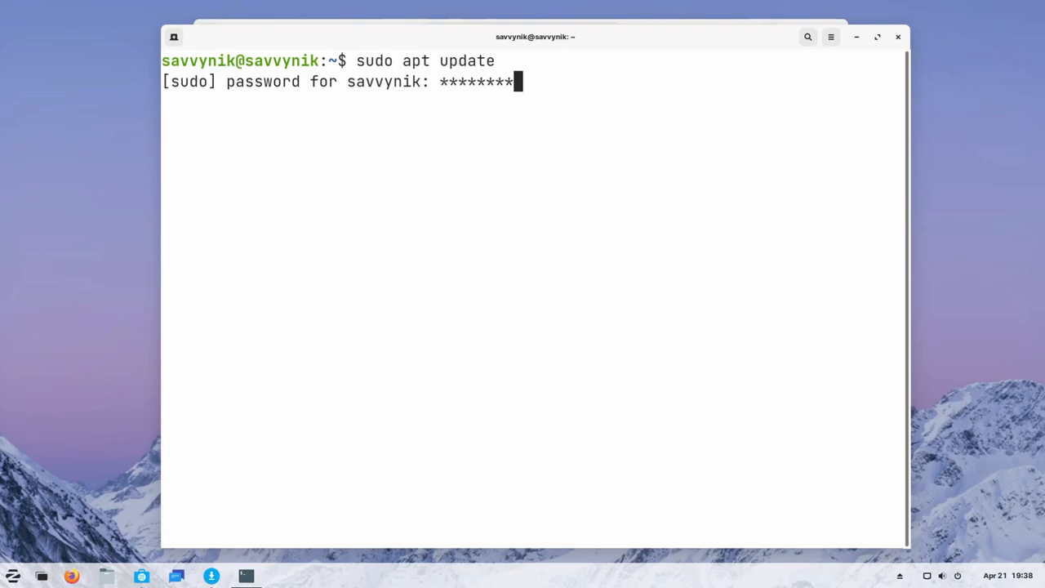
key(Return)
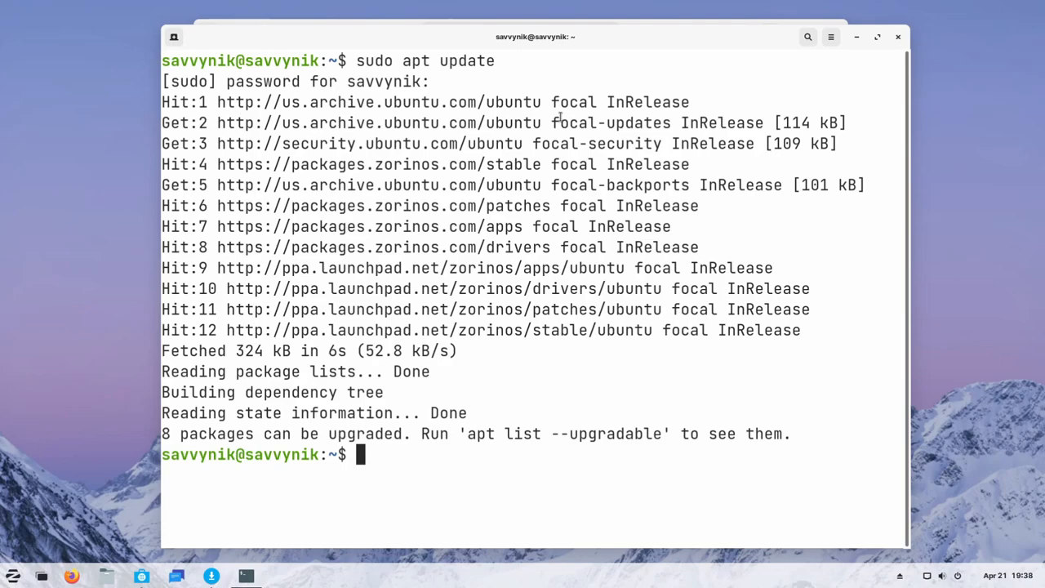
mouse_move(405, 168)
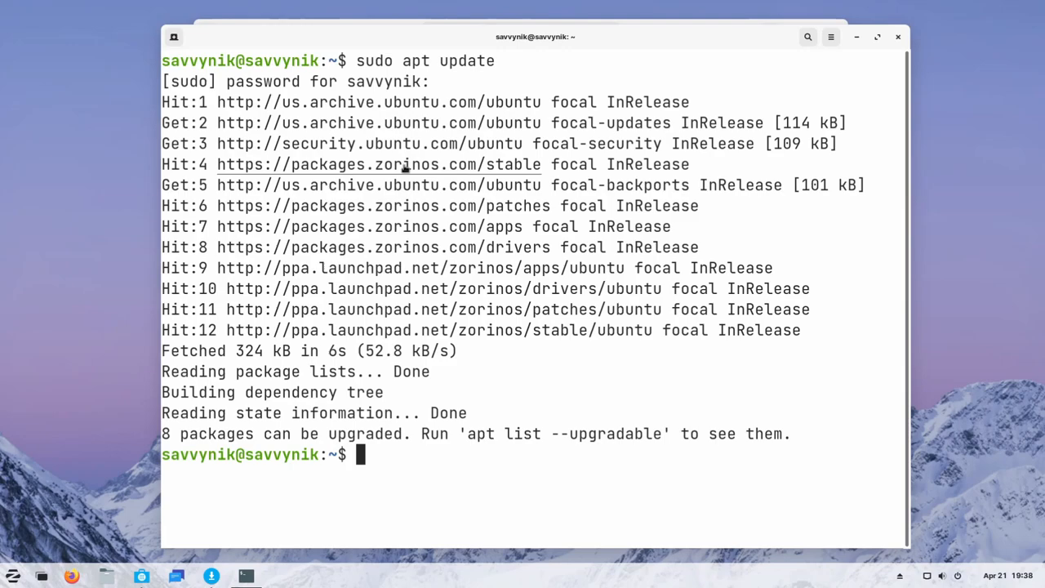
mouse_move(382, 217)
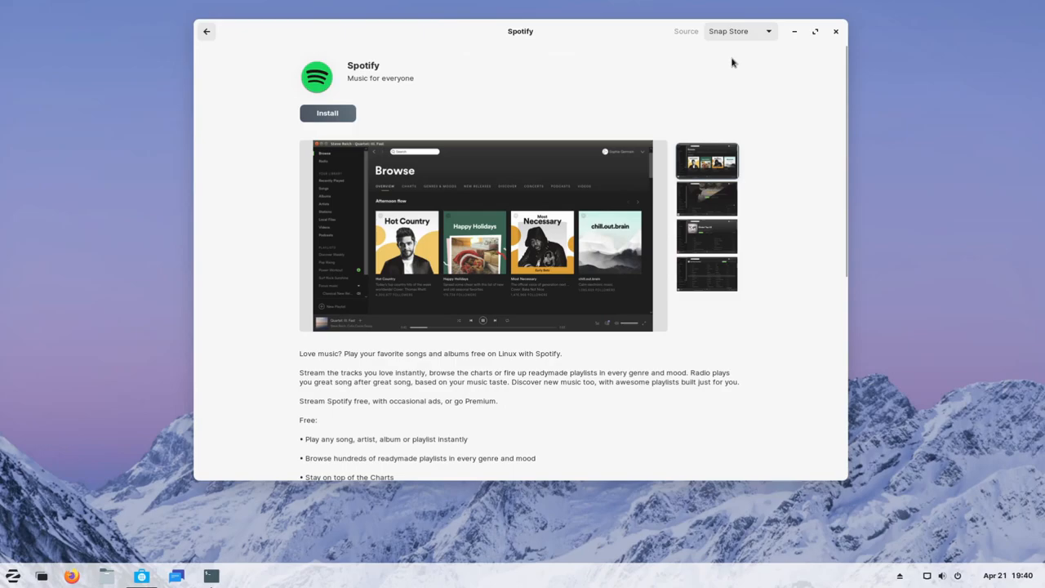
Compare the Snap Store and Flathub Spotify listings, then close GNOME Software
click(209, 31)
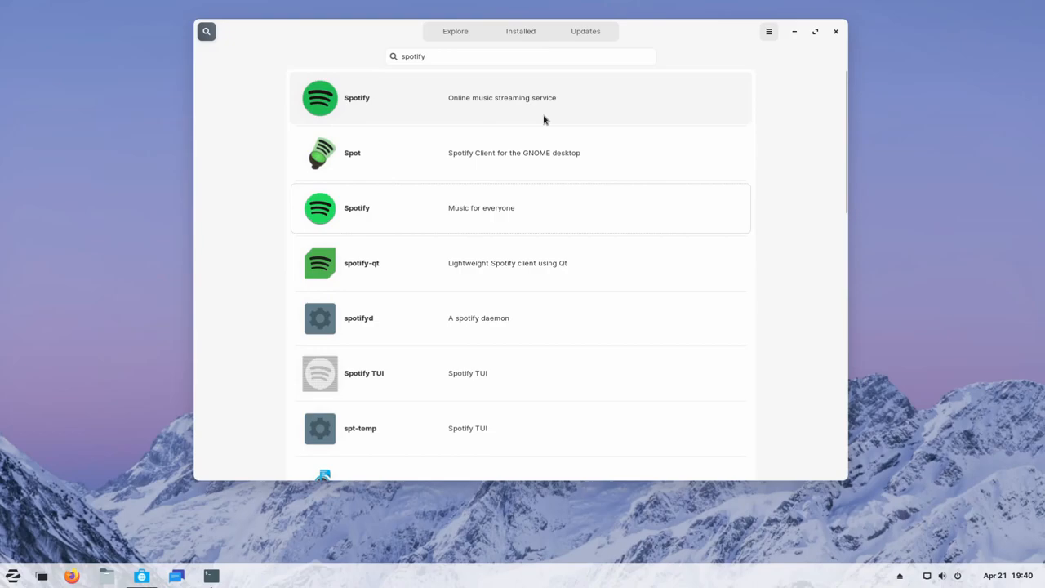
click(356, 97)
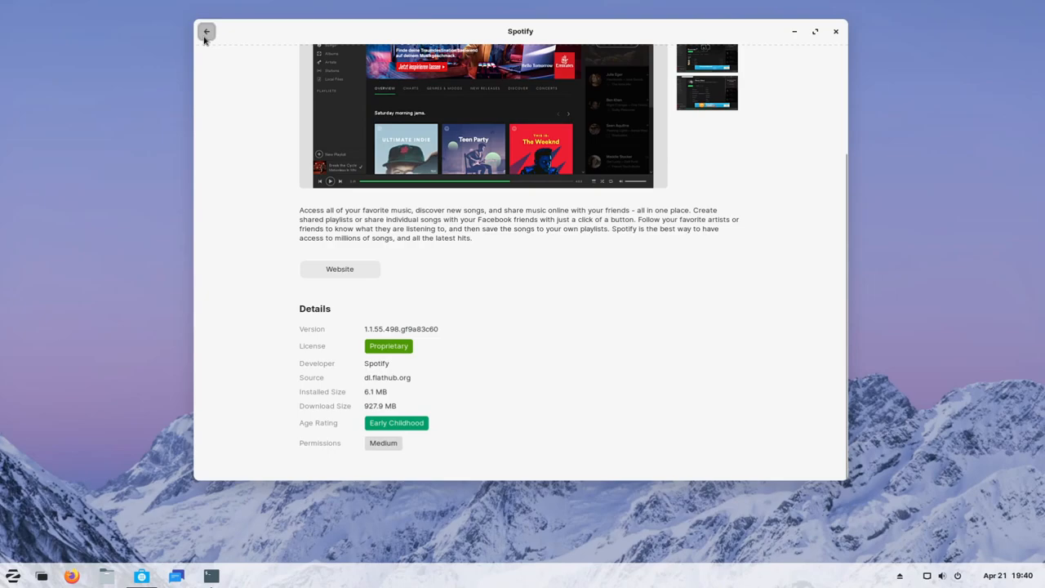
click(209, 31)
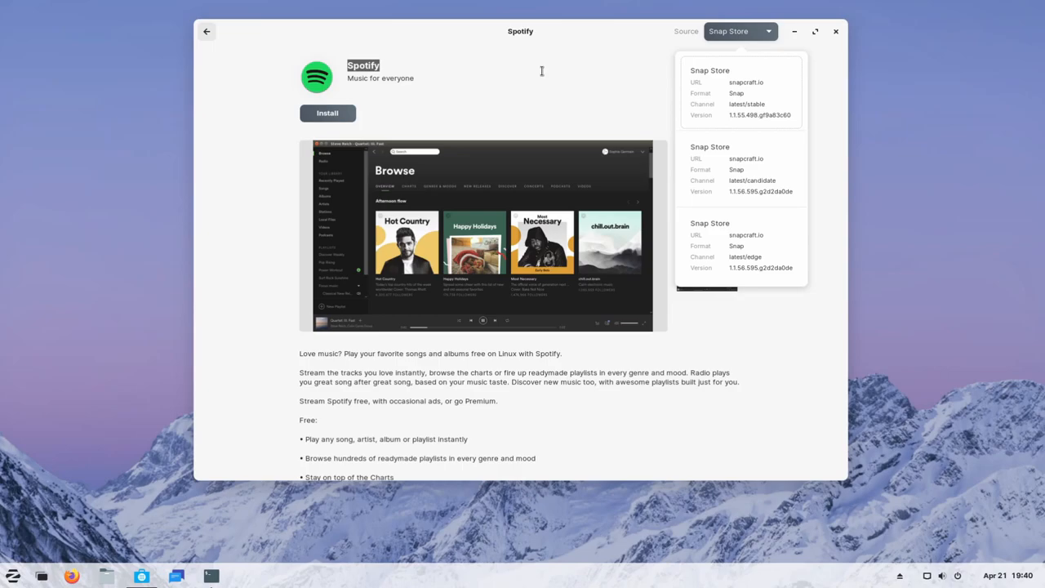
click(208, 32)
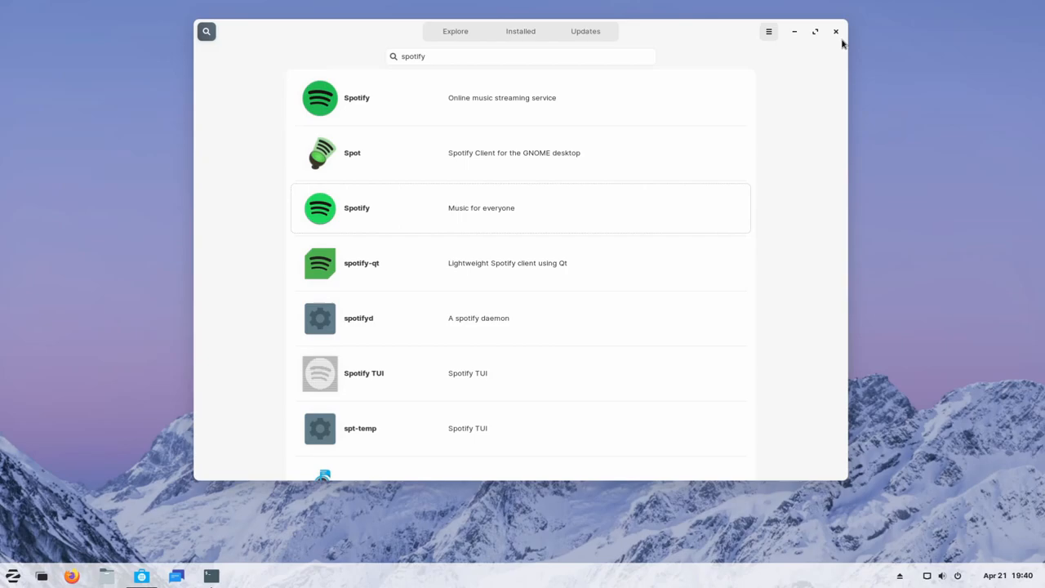
click(837, 31)
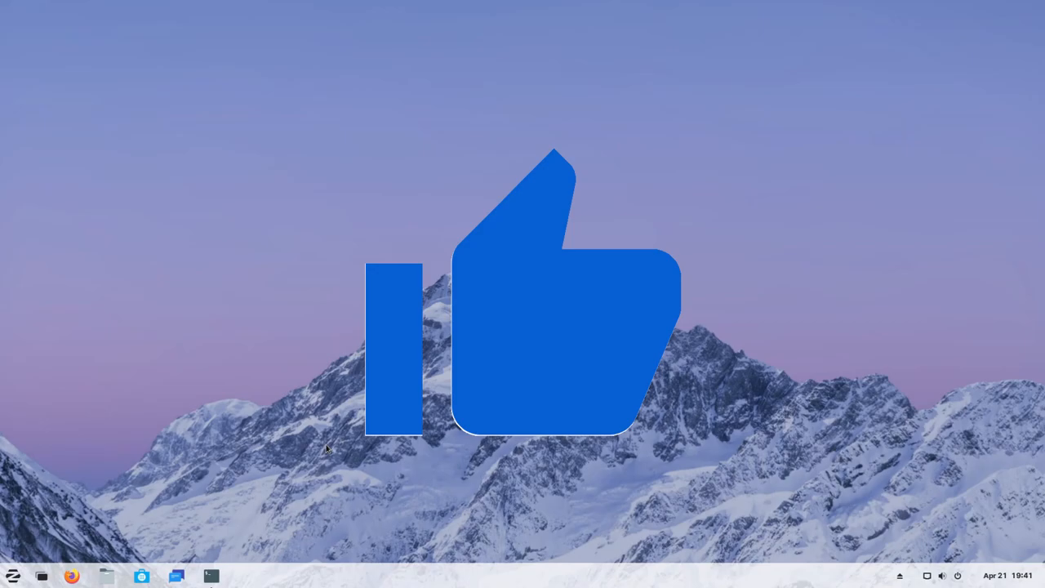
Open the Activities overview of all windows and search for 'terminal'
click(107, 574)
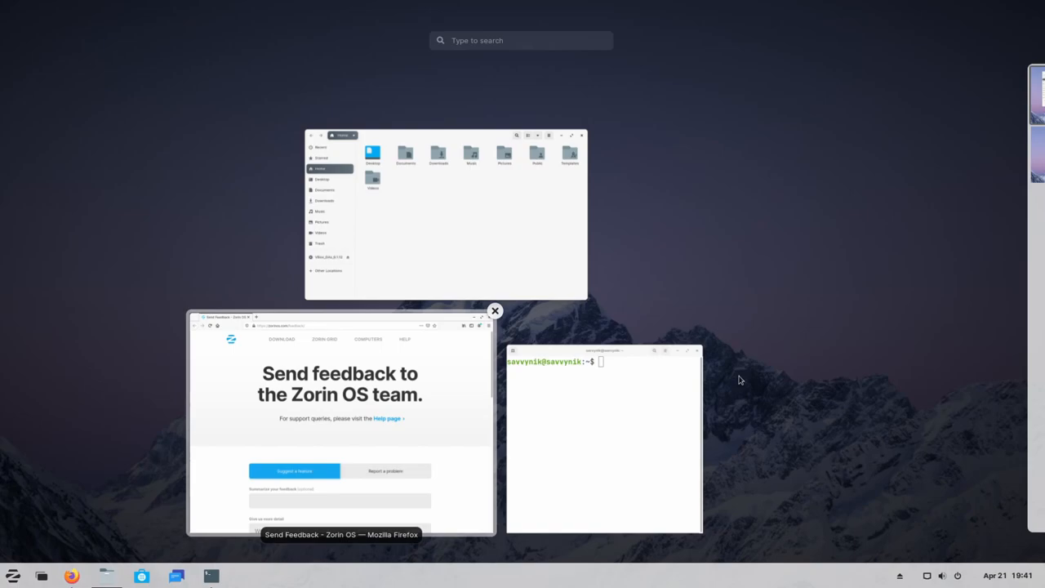
text(terminal)
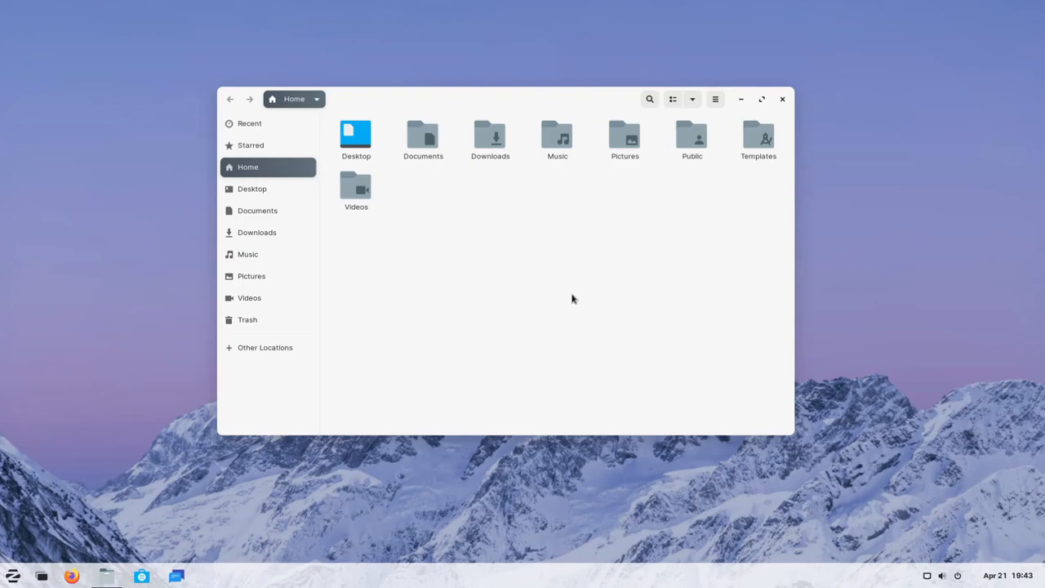
Show the April 21 2021 calendar with the additional drivers notice, then dismiss it
click(999, 576)
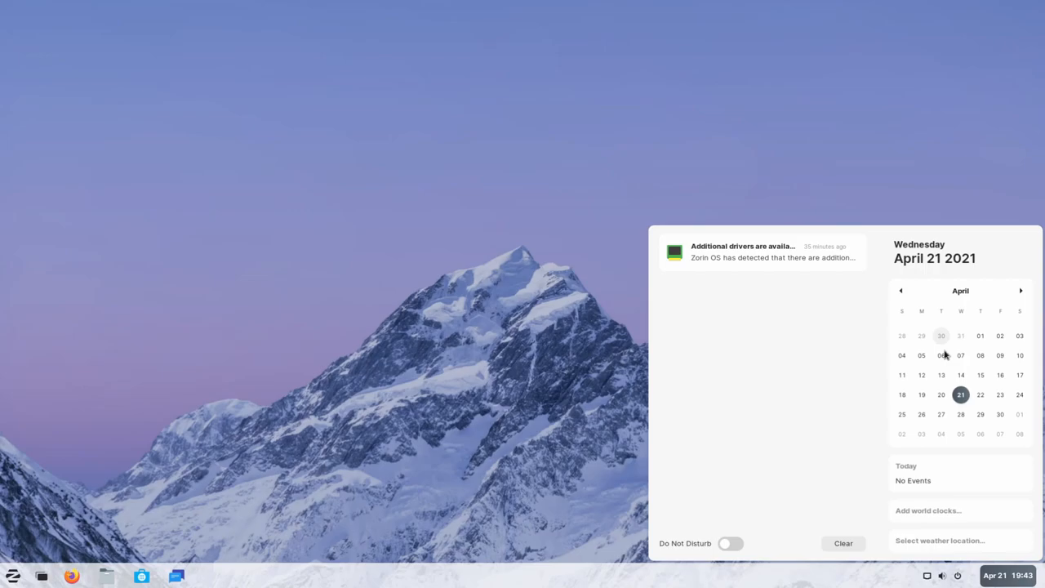
mouse_move(771, 394)
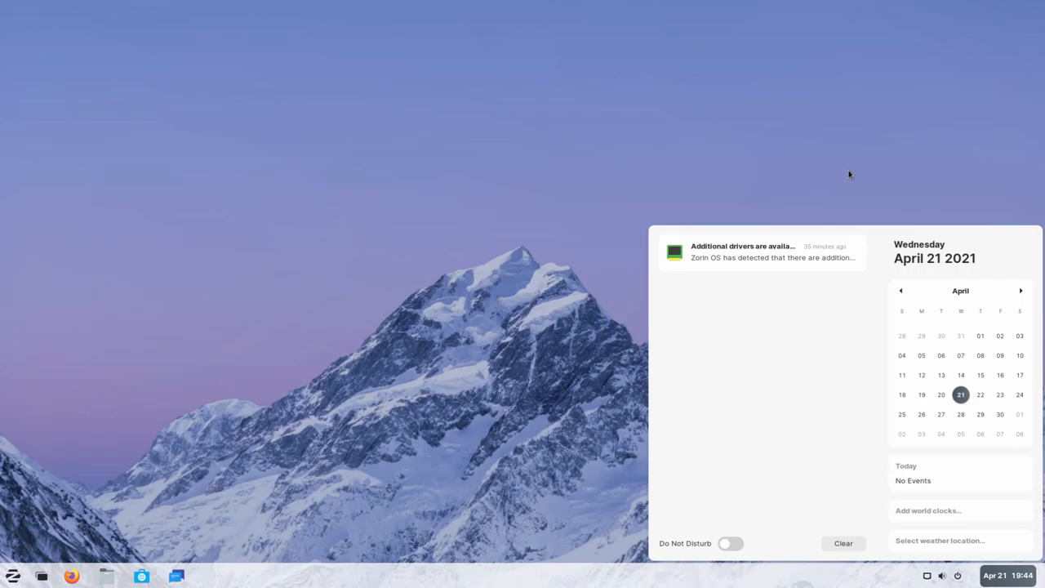
click(940, 576)
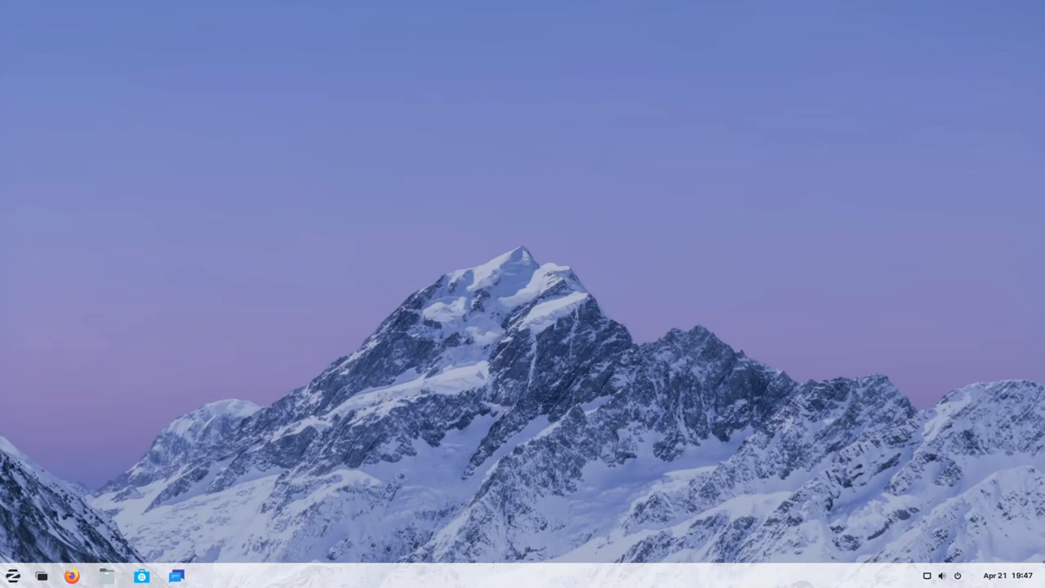
Open the starred Documents folder in Files, find it empty, and close the window
click(105, 576)
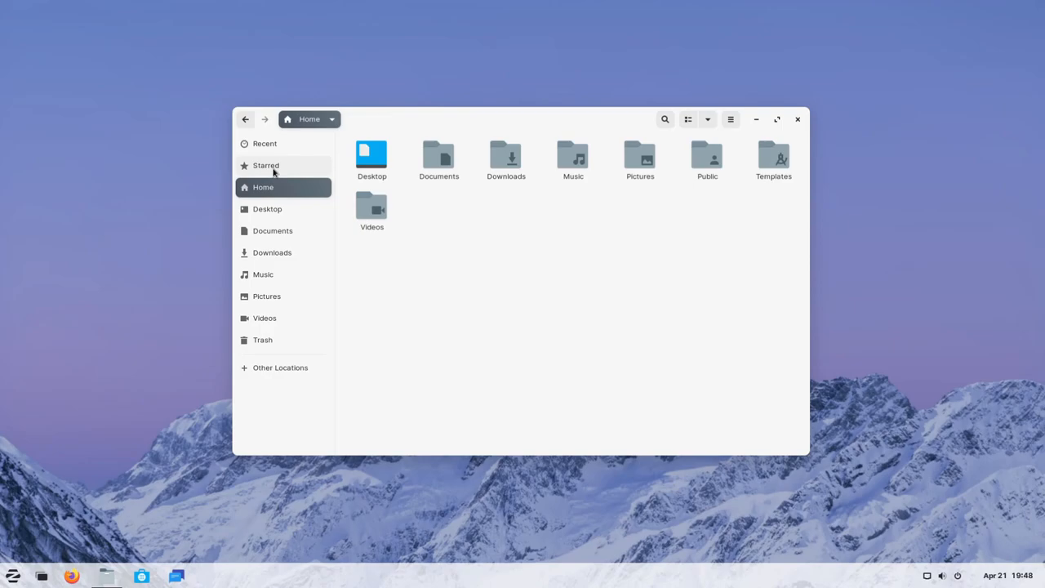
click(266, 165)
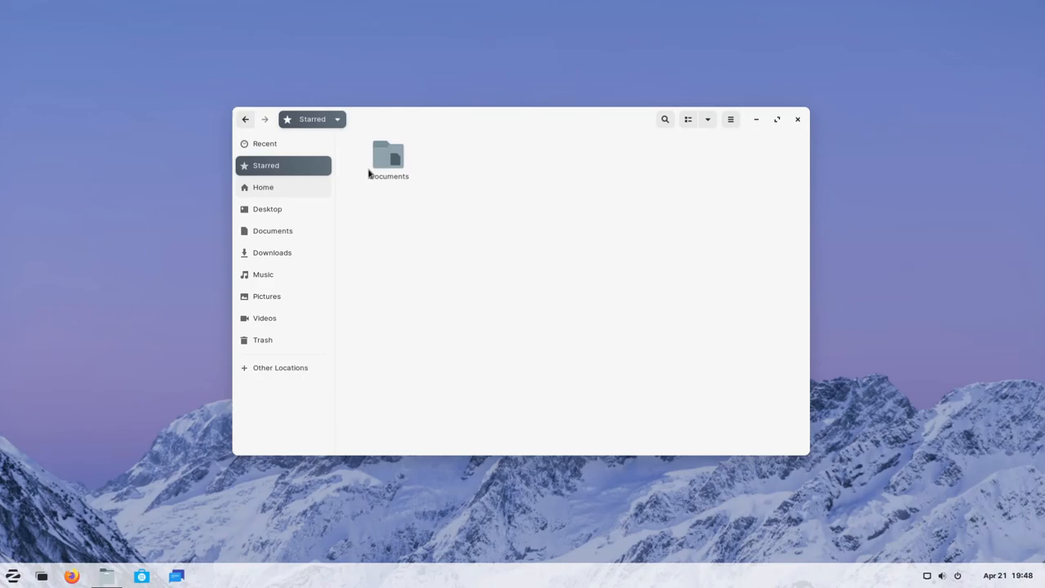
double_click(388, 155)
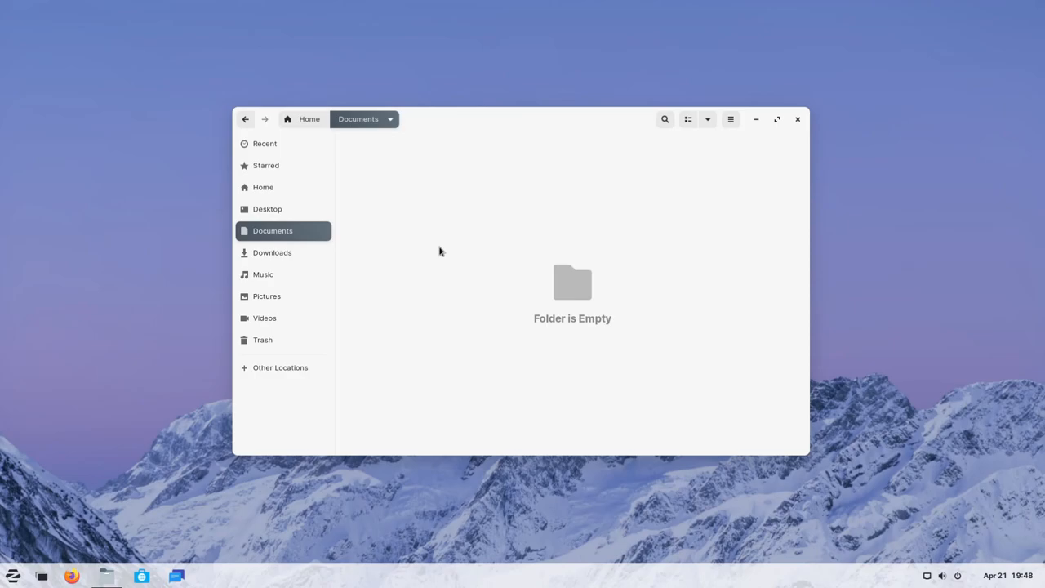
click(796, 119)
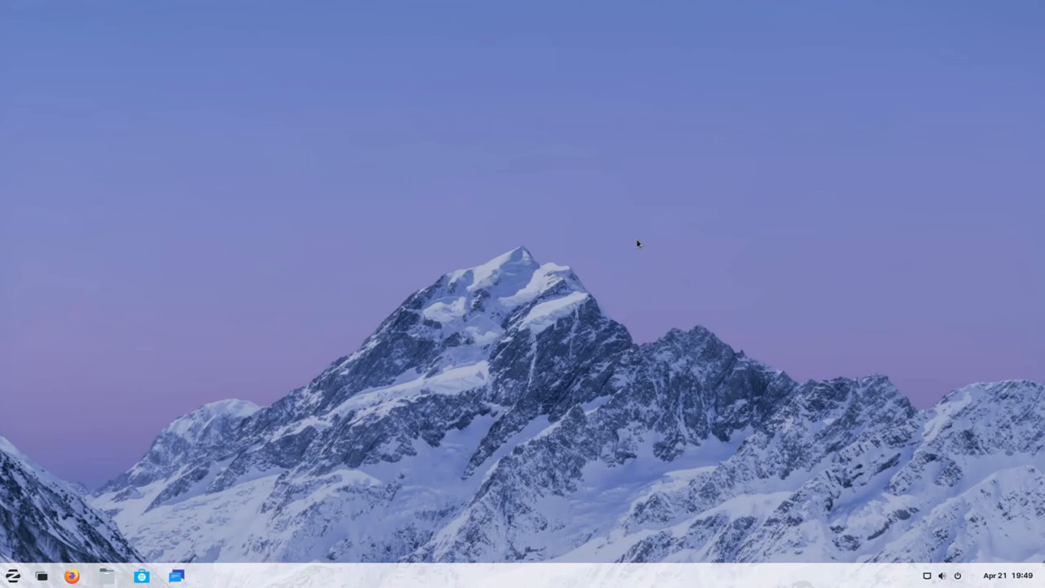